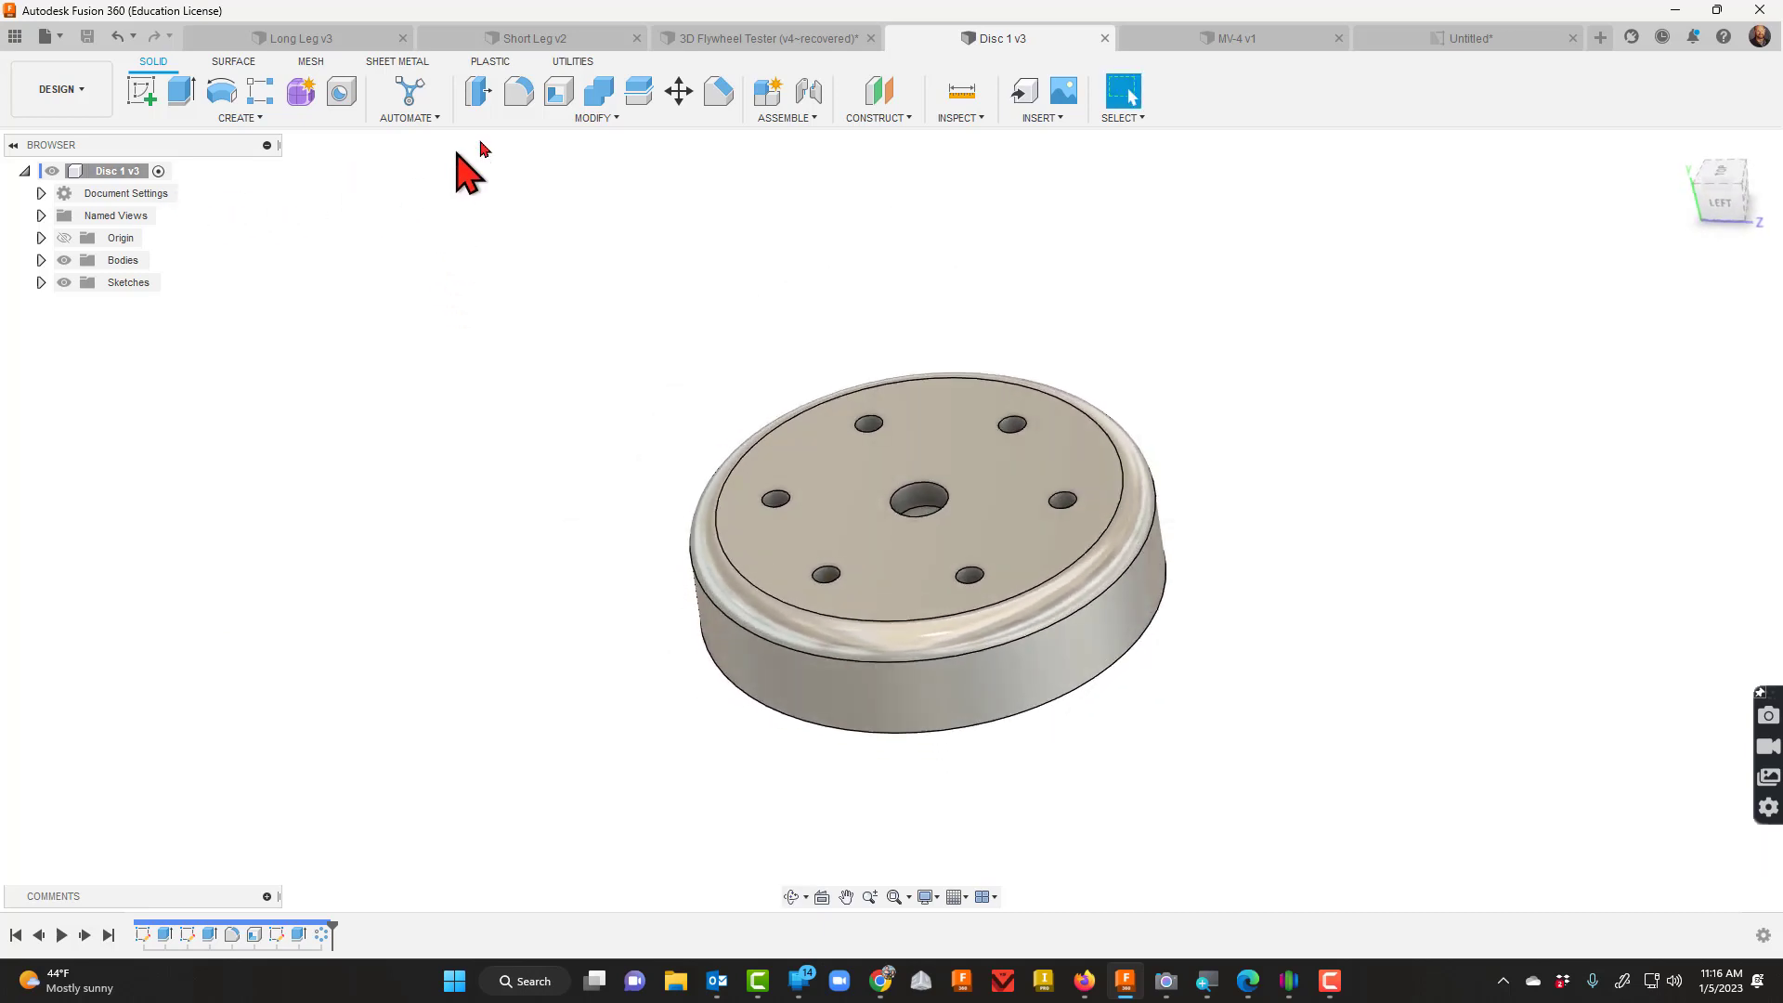
Expand the Solid toolbar's Modify list of body-modifying operations.
{"action": "left_click", "coordinate": [596, 97]}
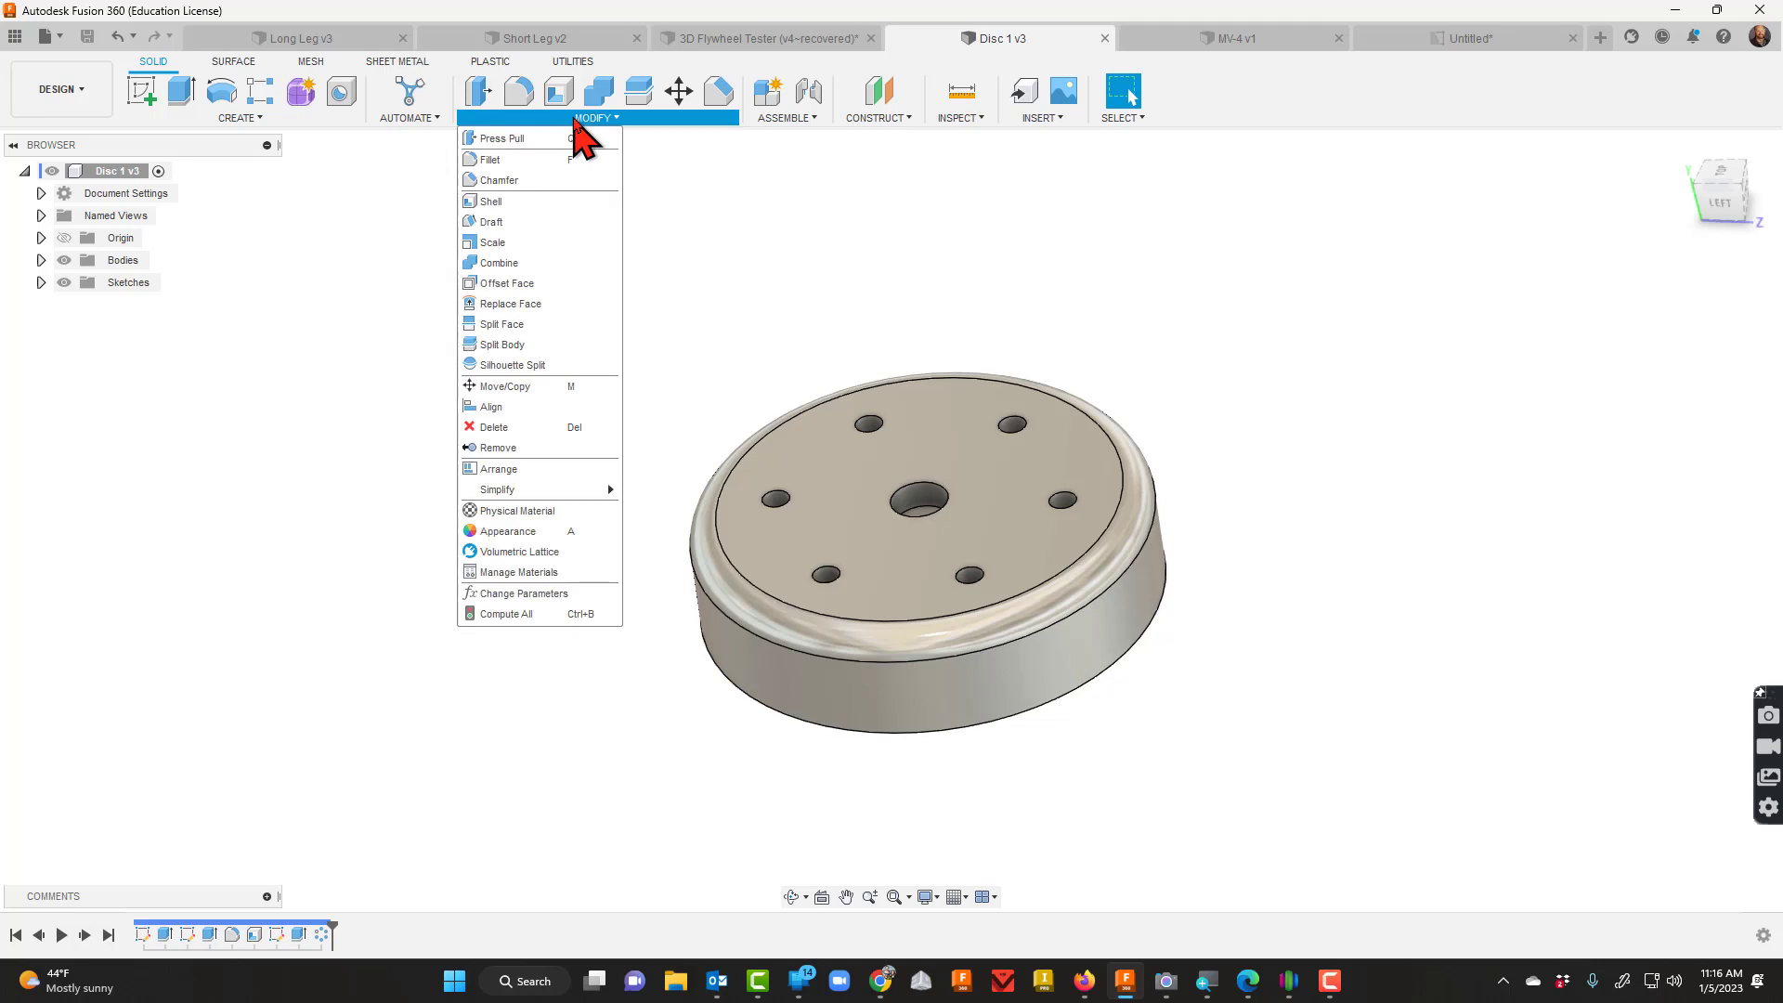
{"action": "mouse_move", "coordinate": [491, 159]}
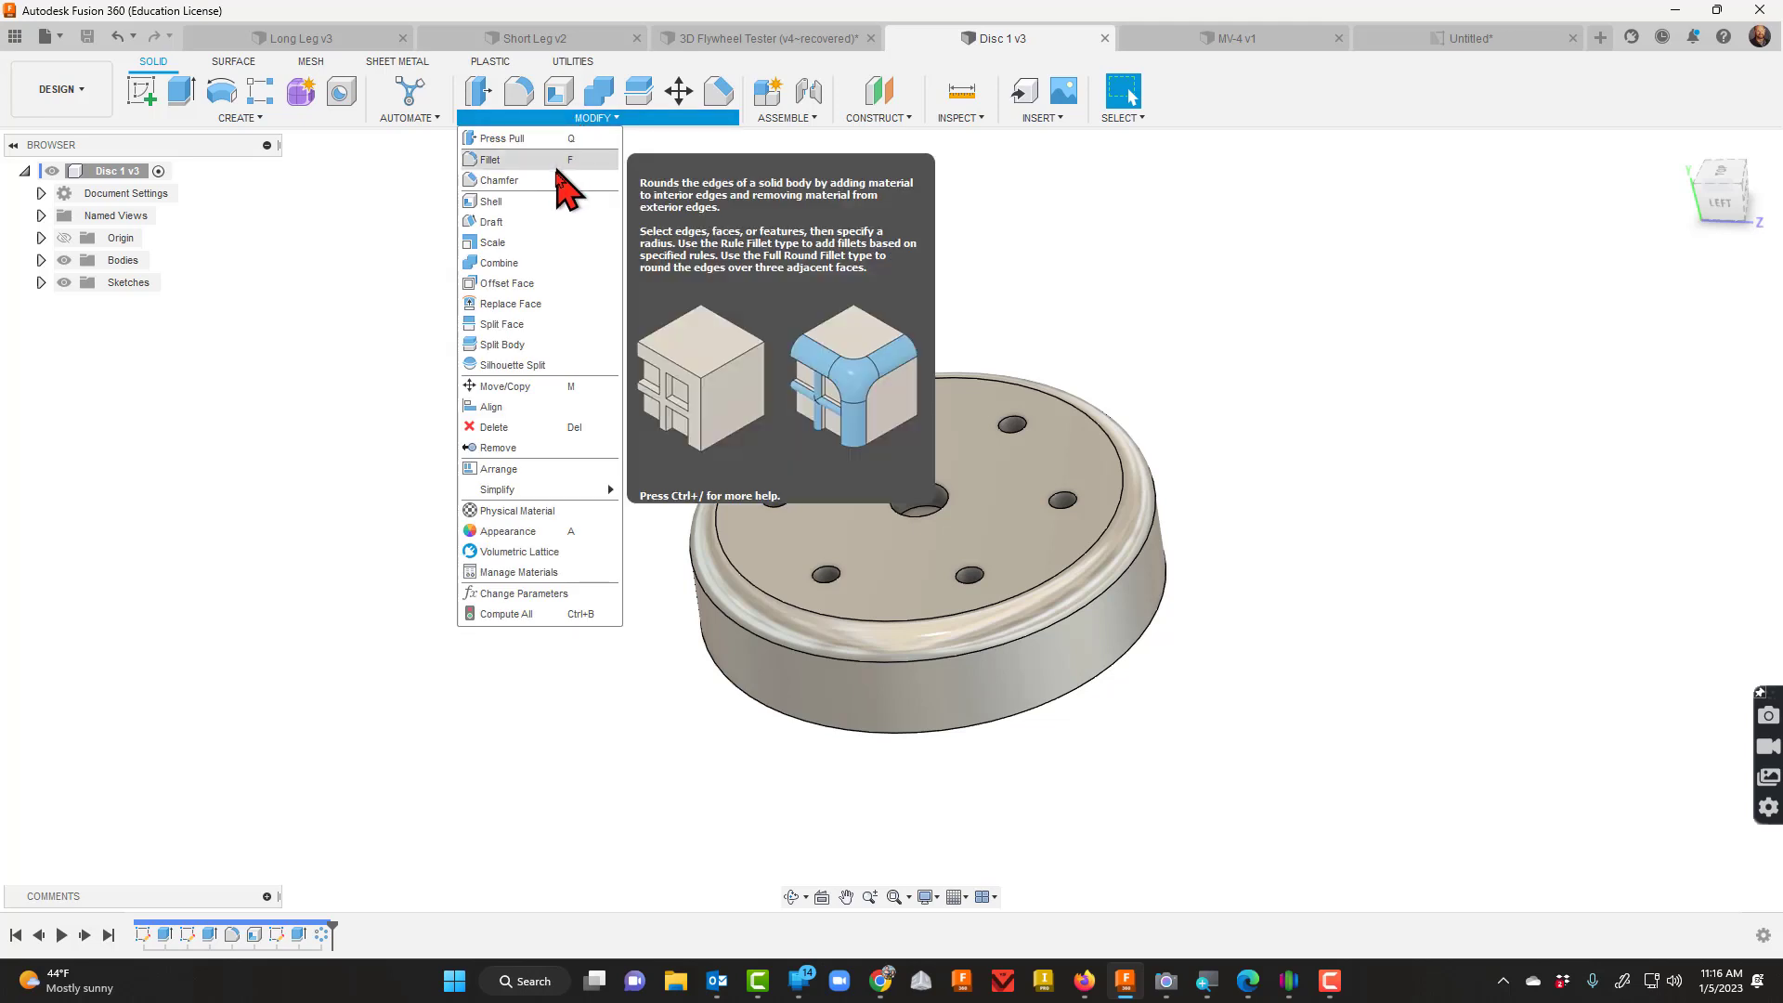
{"action": "mouse_move", "coordinate": [492, 242]}
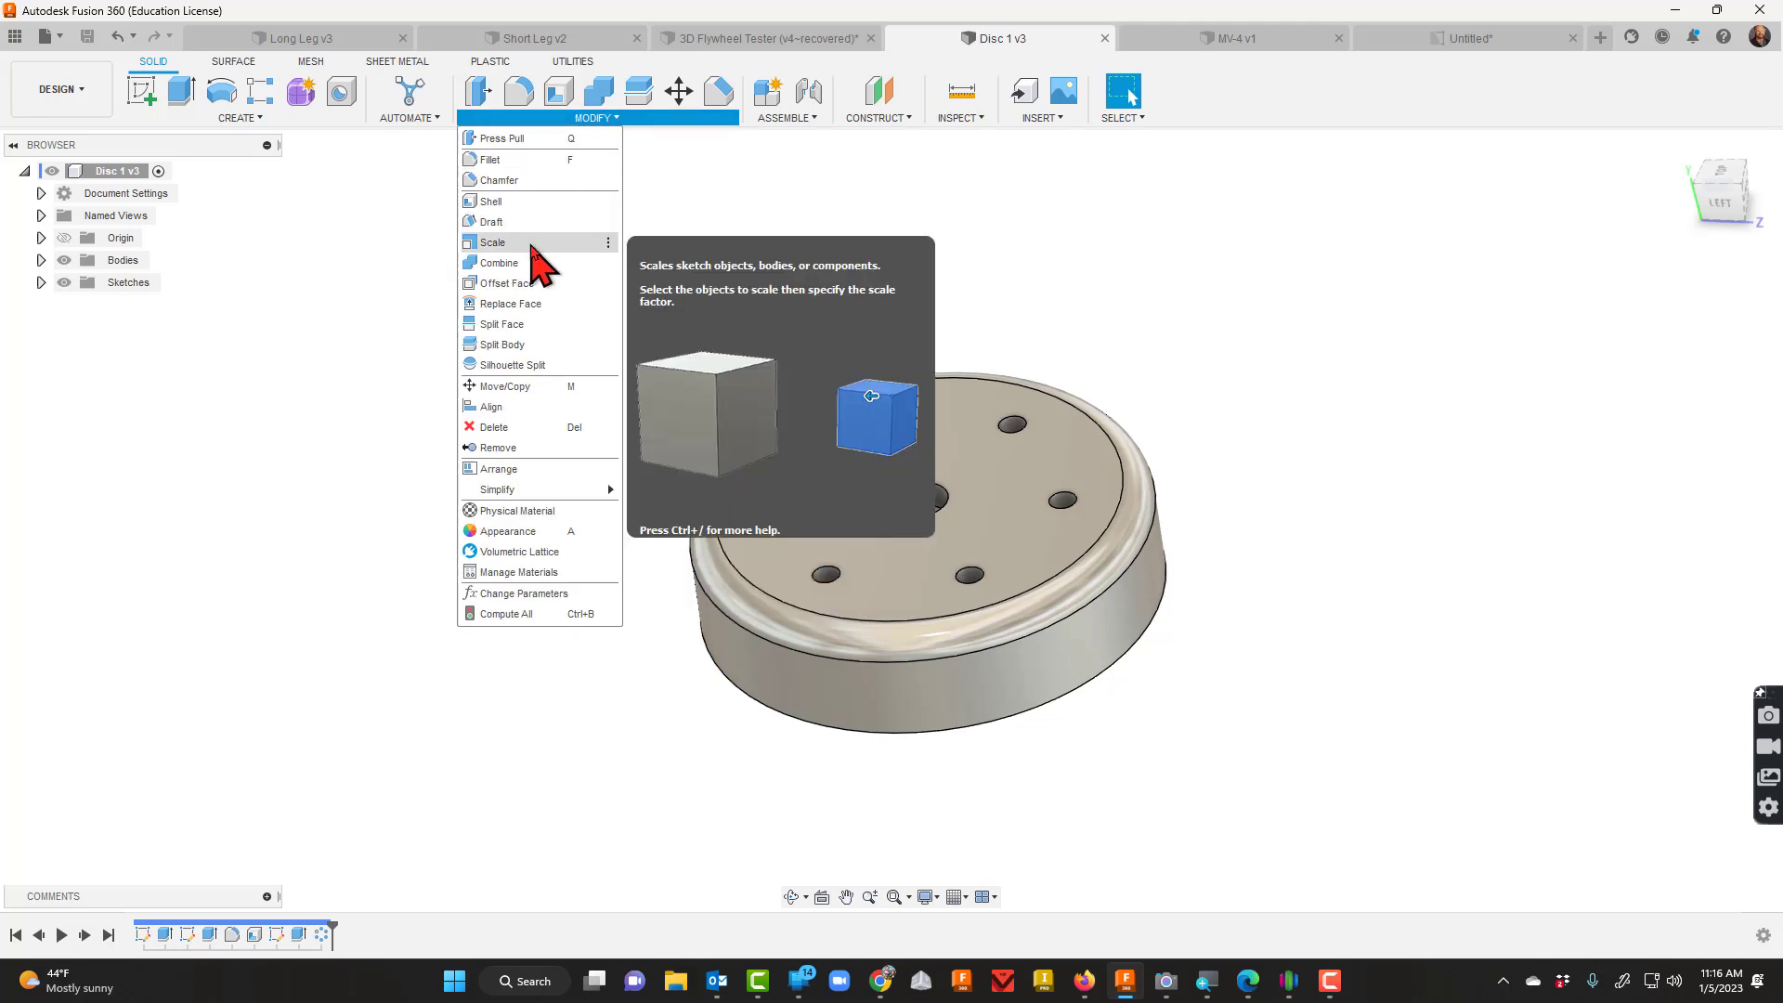
Start a Scale operation on the disc body with Scale Type kept Uniform.
{"action": "left_click", "coordinate": [494, 242]}
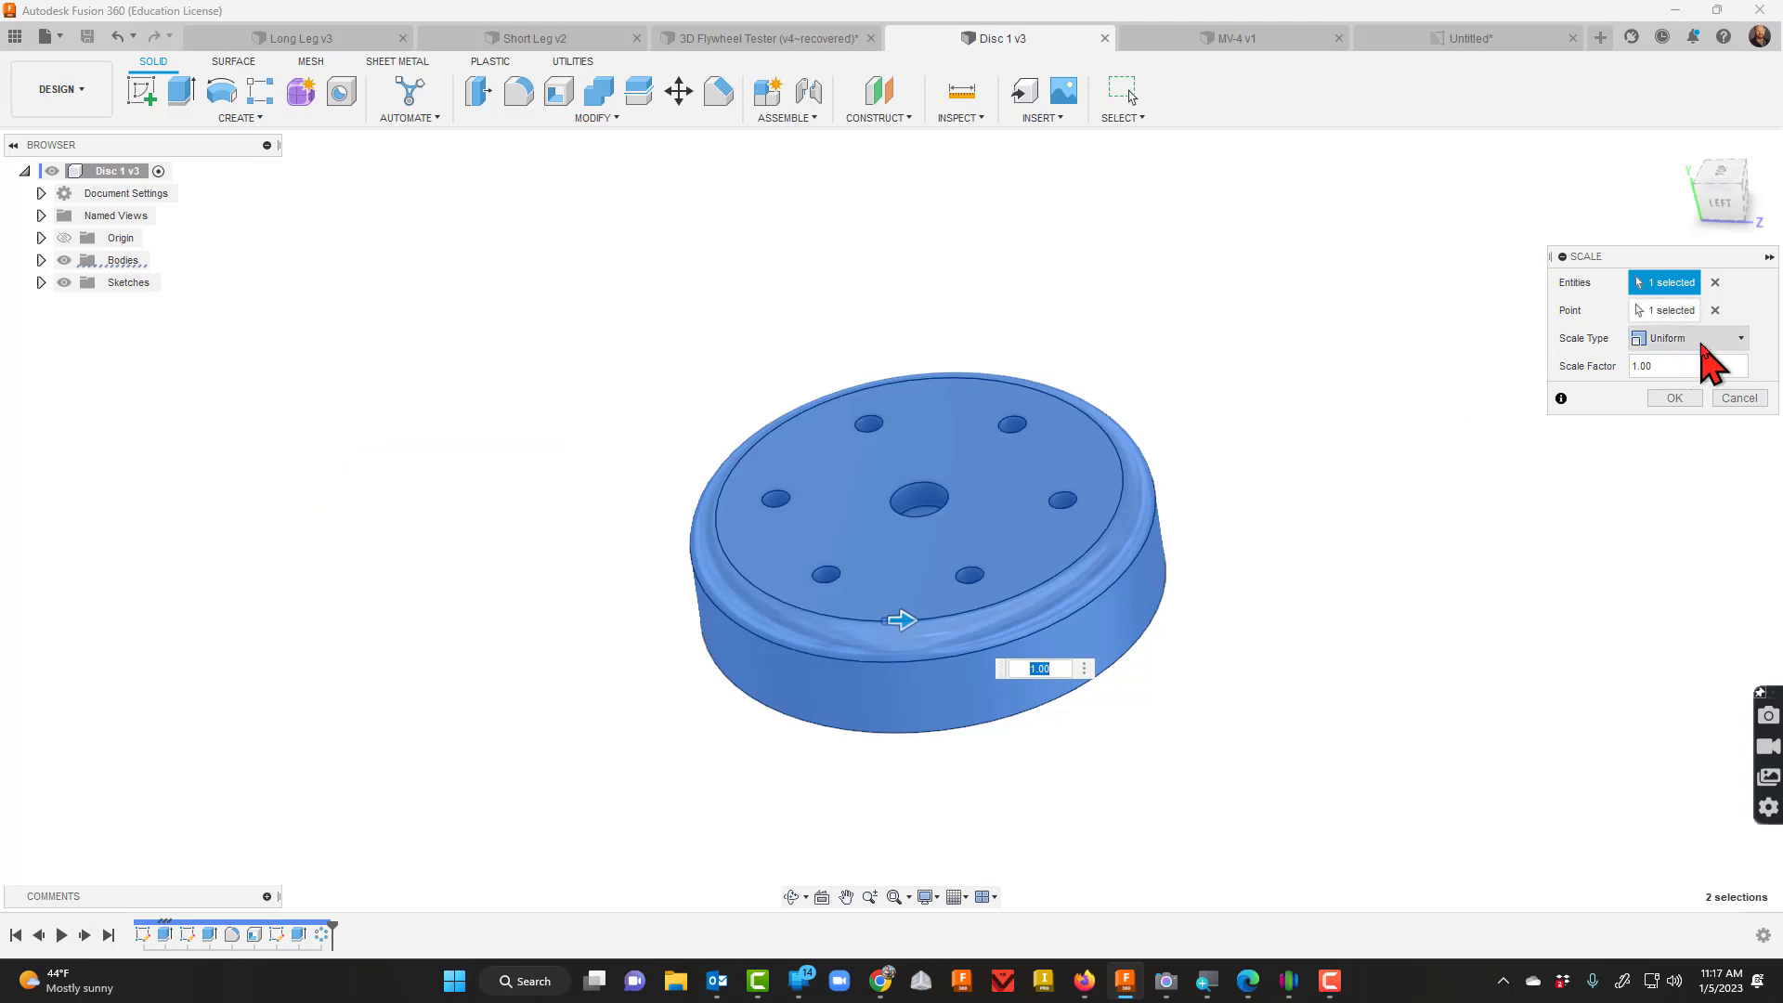
{"action": "left_click", "coordinate": [1688, 338]}
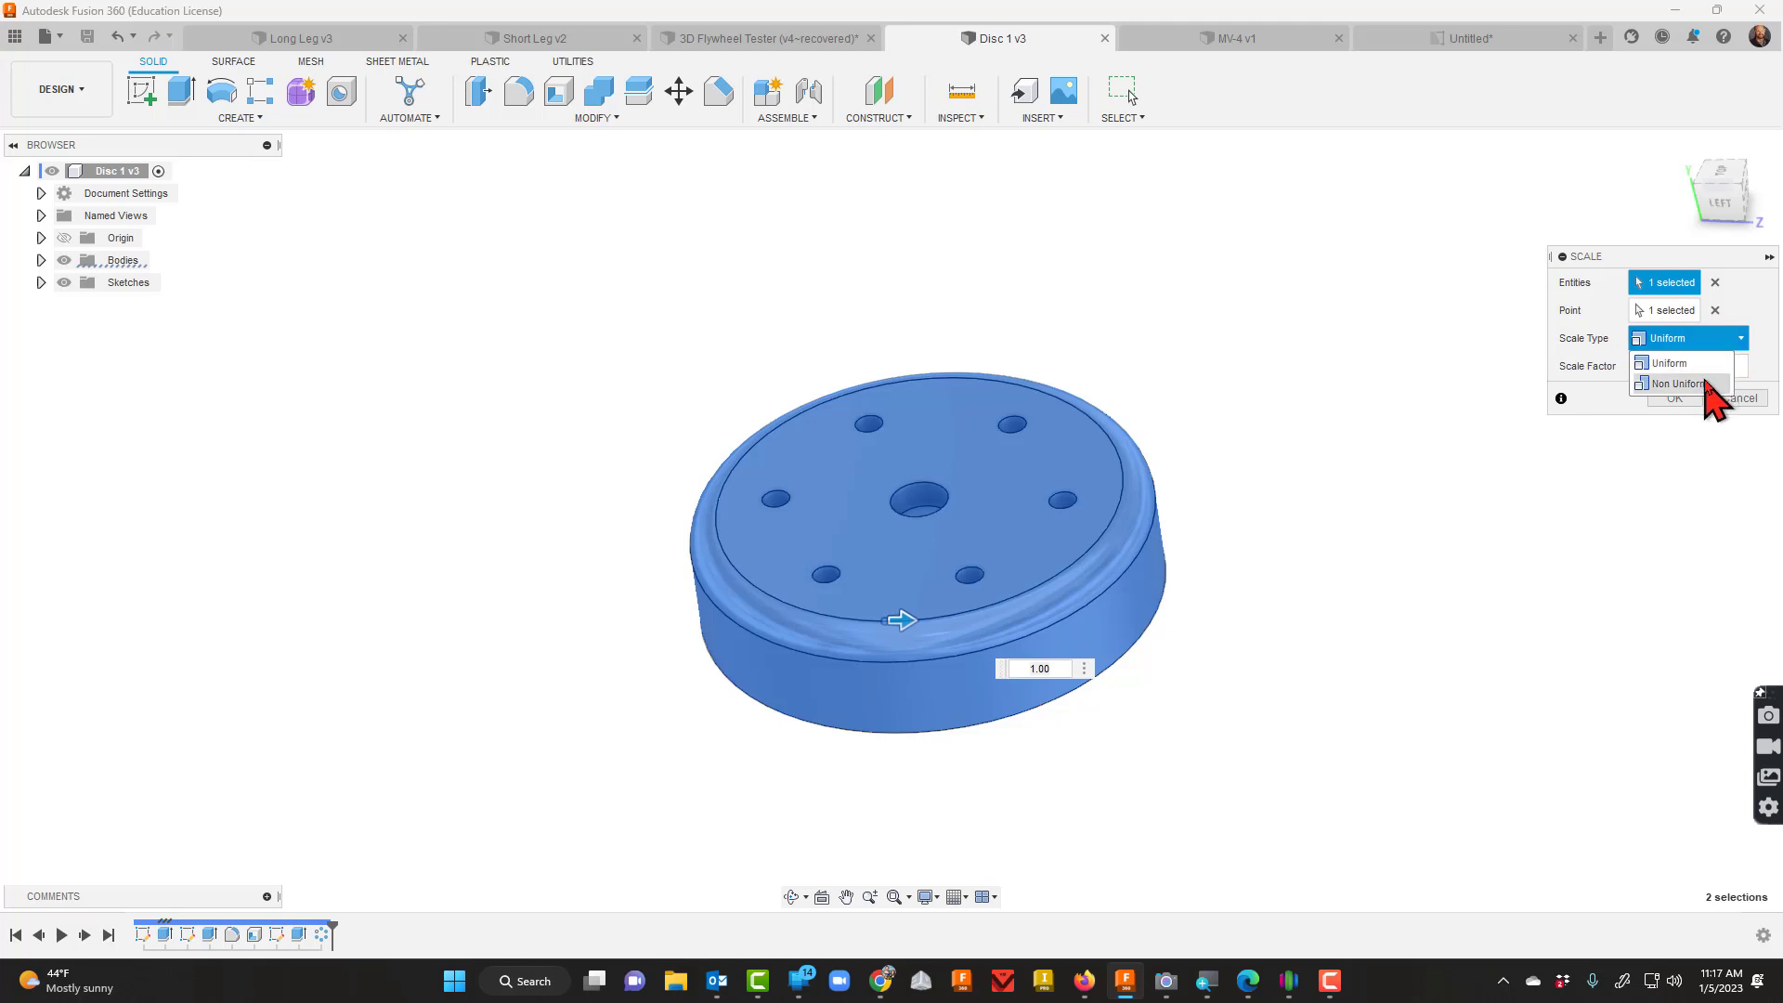
{"action": "left_click", "coordinate": [1668, 362]}
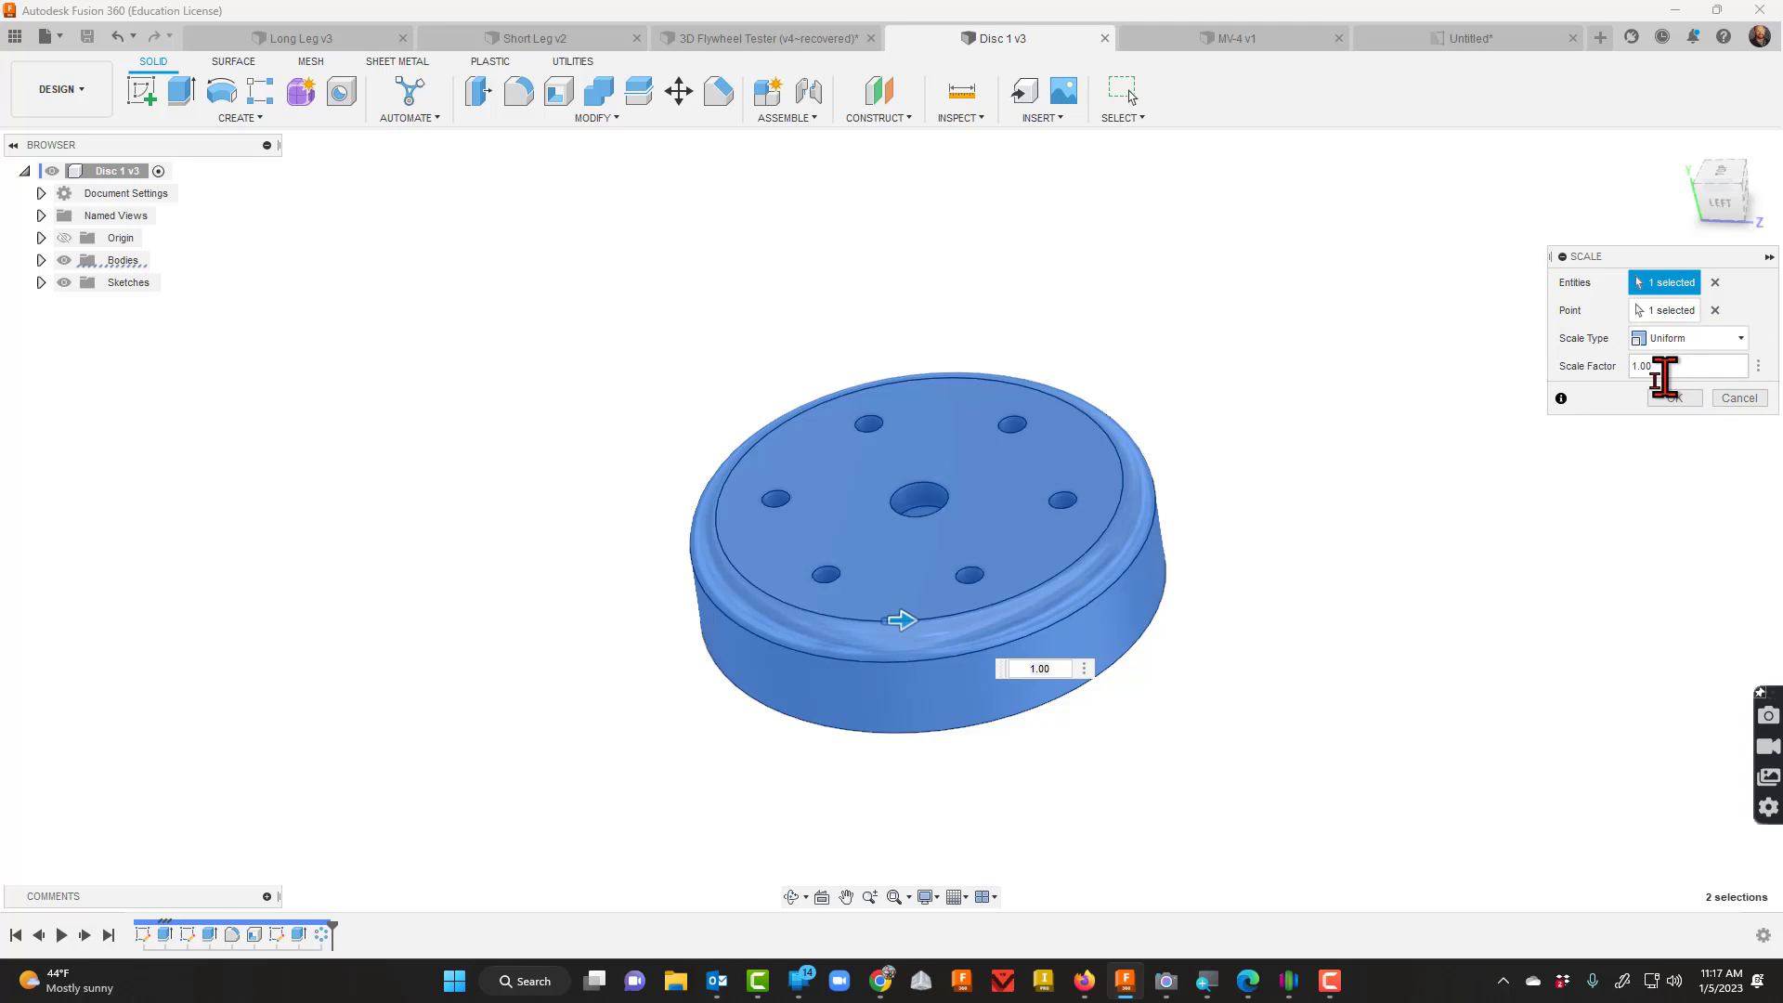
Drag the scale handle to preview factors around 1.76, below 1, 1.01 and 1.02.
{"action": "left_click_drag", "start_coordinate": [901, 621], "coordinate": [980, 609]}
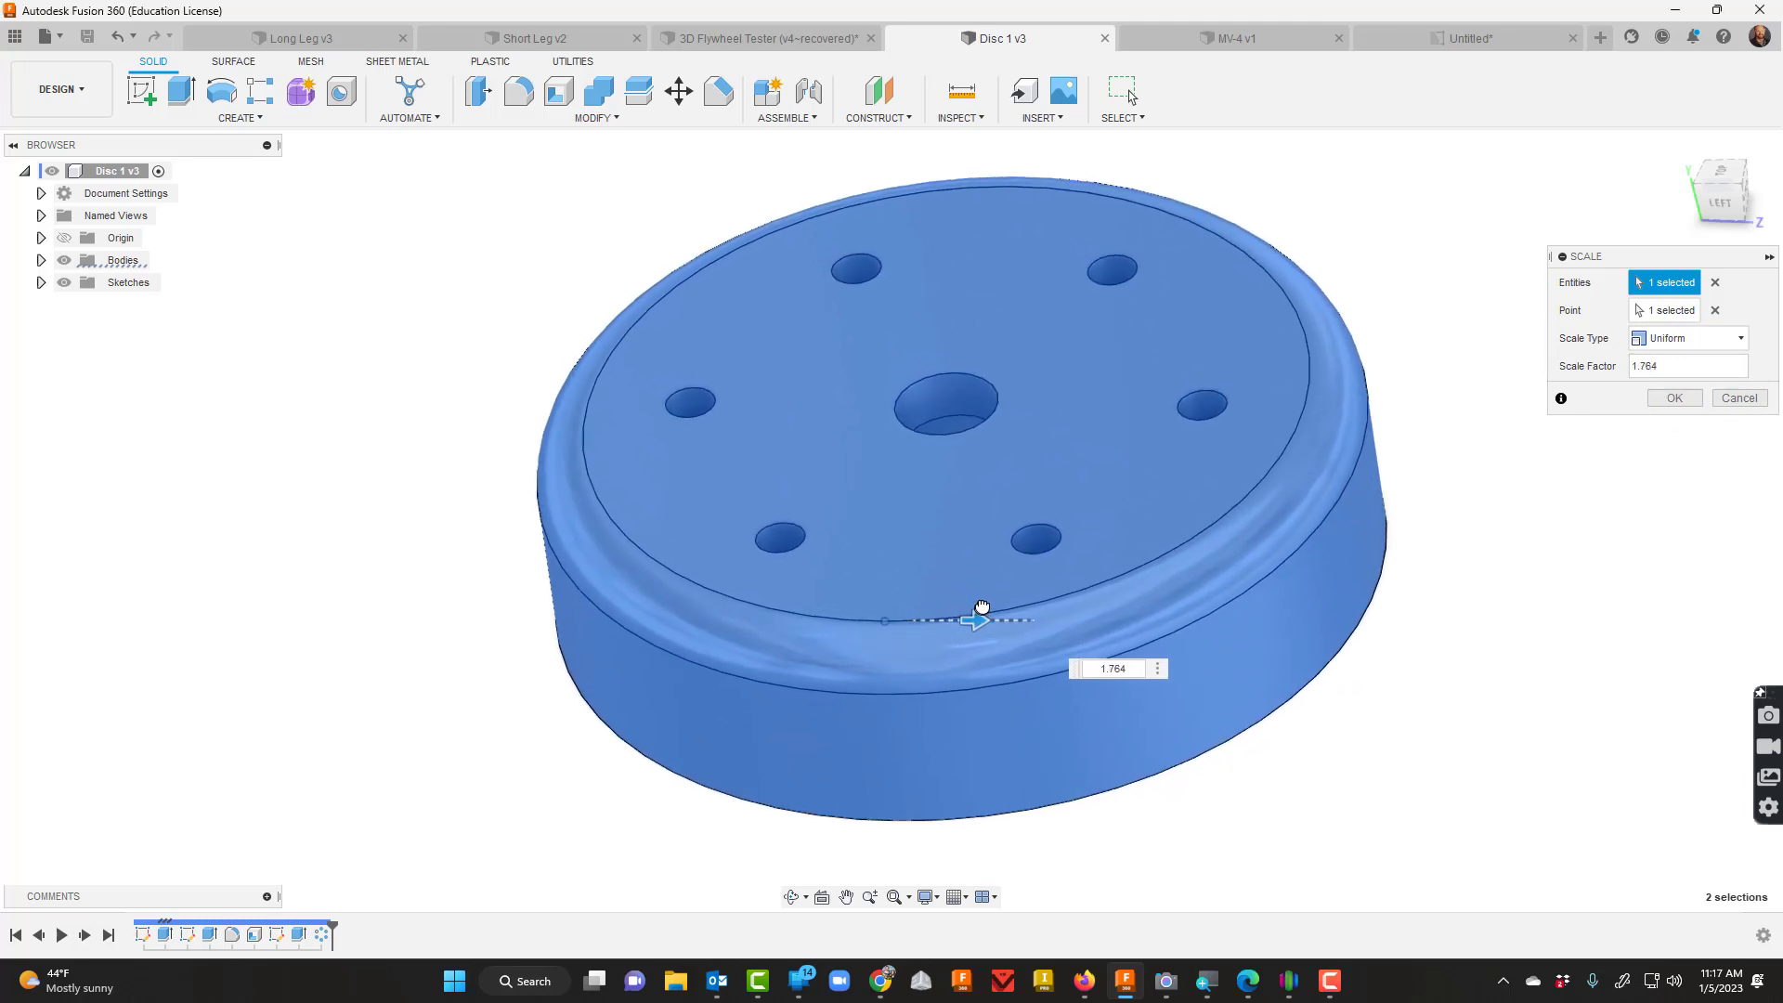
{"action": "left_click_drag", "start_coordinate": [981, 619], "coordinate": [953, 619]}
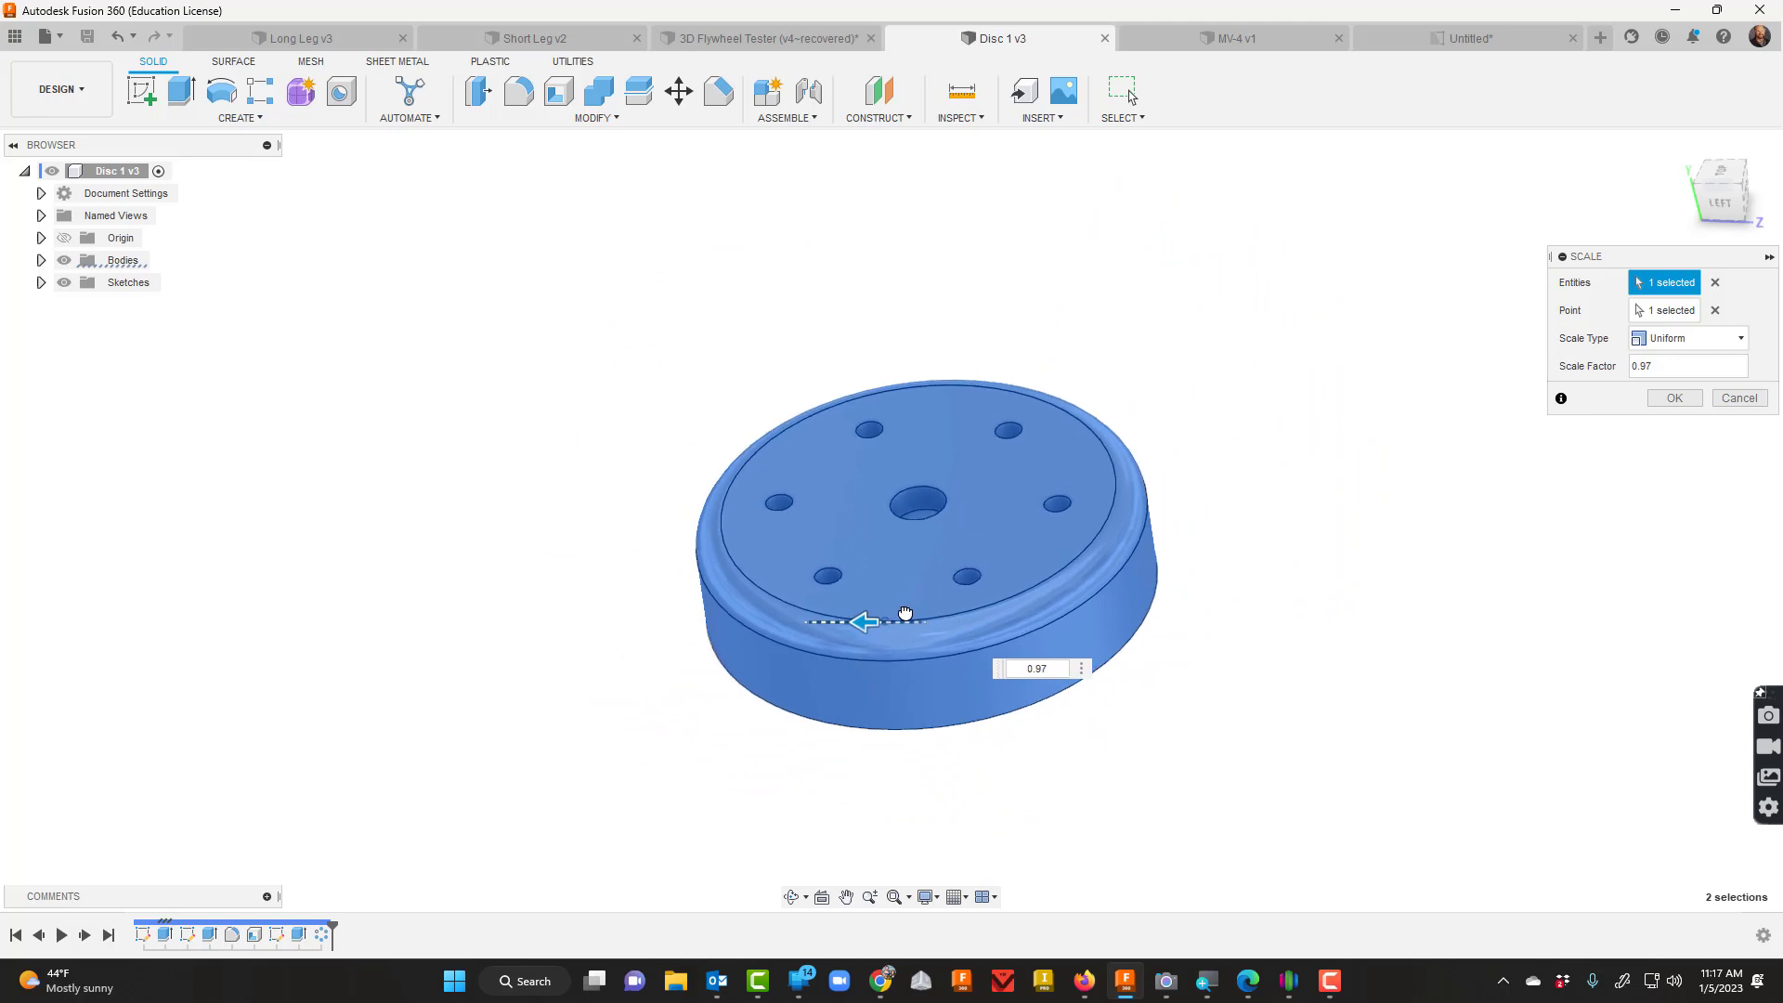
{"action": "left_click_drag", "start_coordinate": [860, 622], "coordinate": [906, 617]}
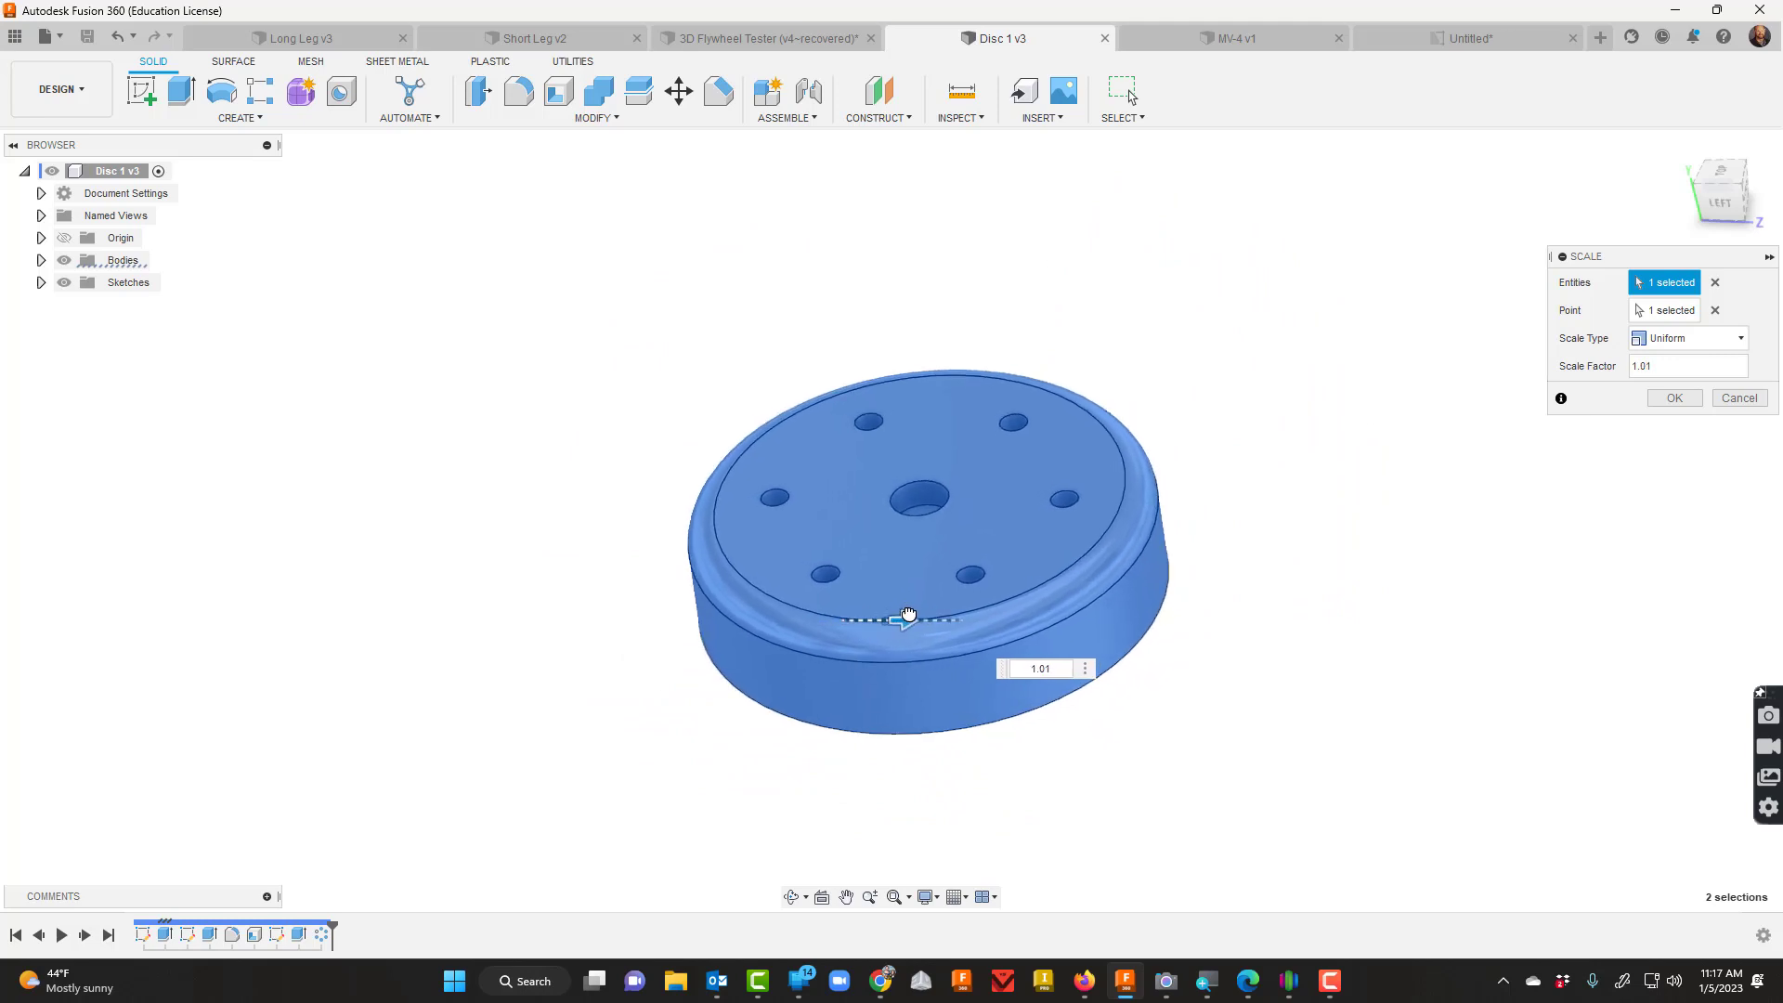
{"action": "left_click_drag", "start_coordinate": [908, 617], "coordinate": [921, 616]}
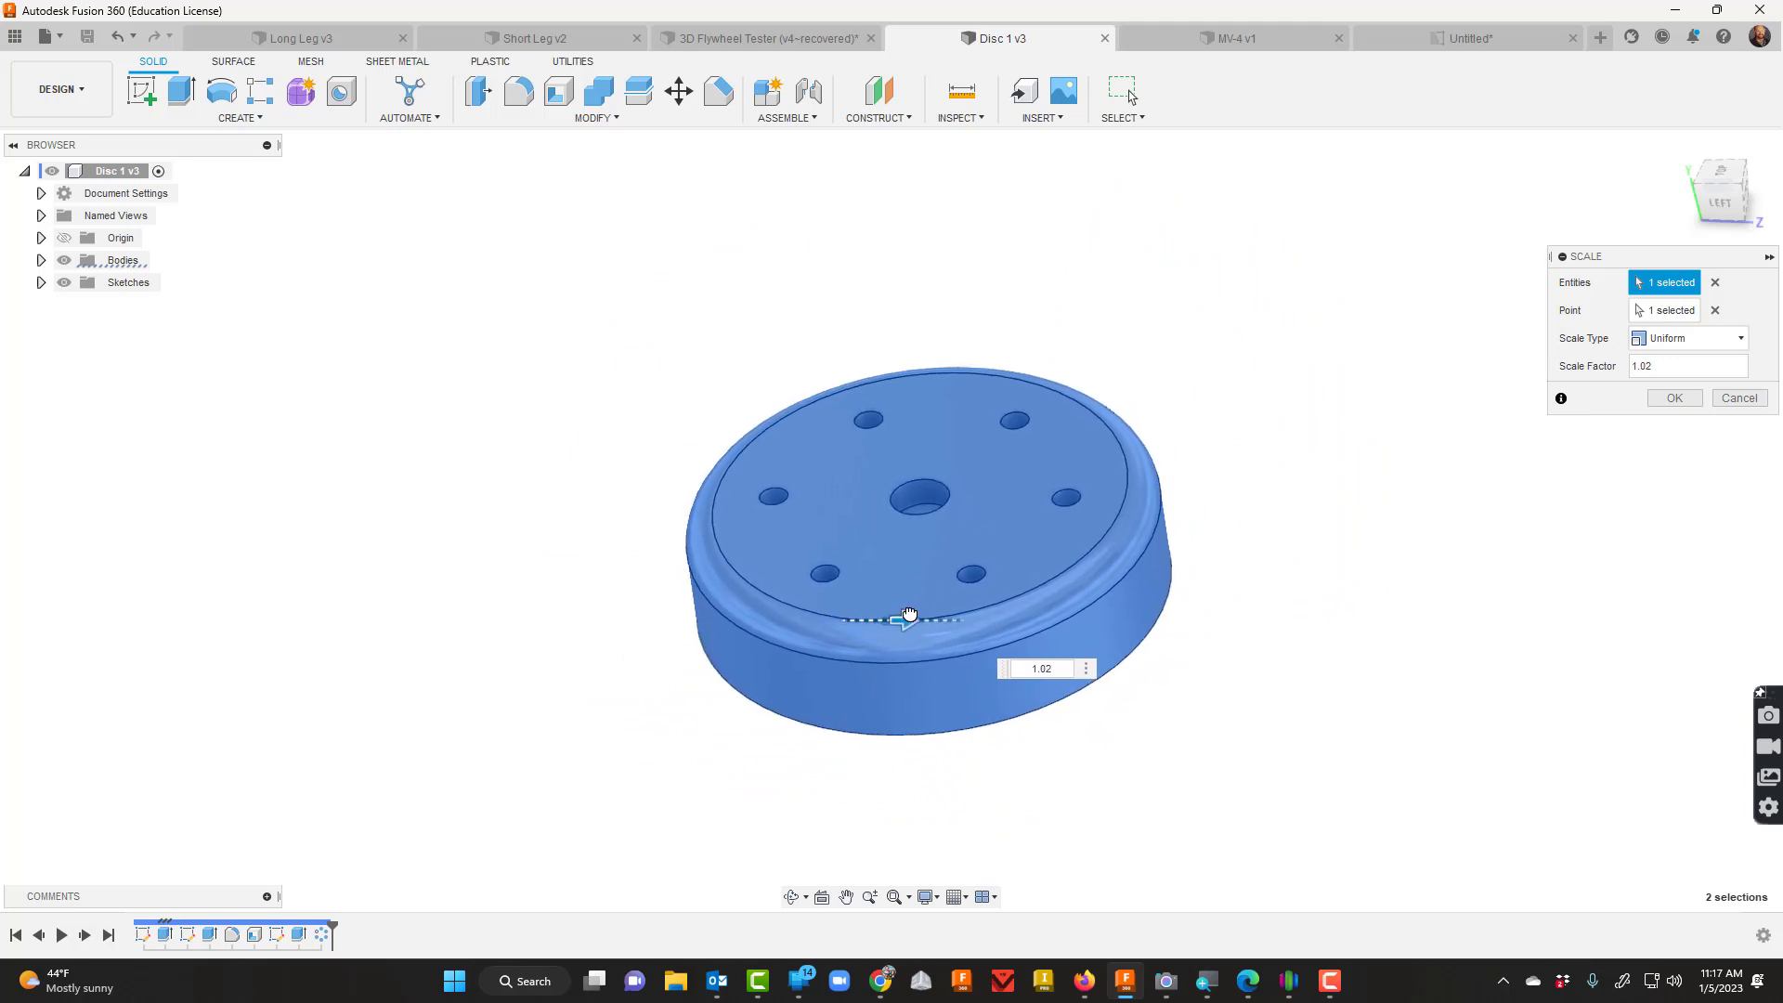
Enter a Scale Factor of 1.125 and commit the uniform scale.
{"action": "type", "text": "1.00"}
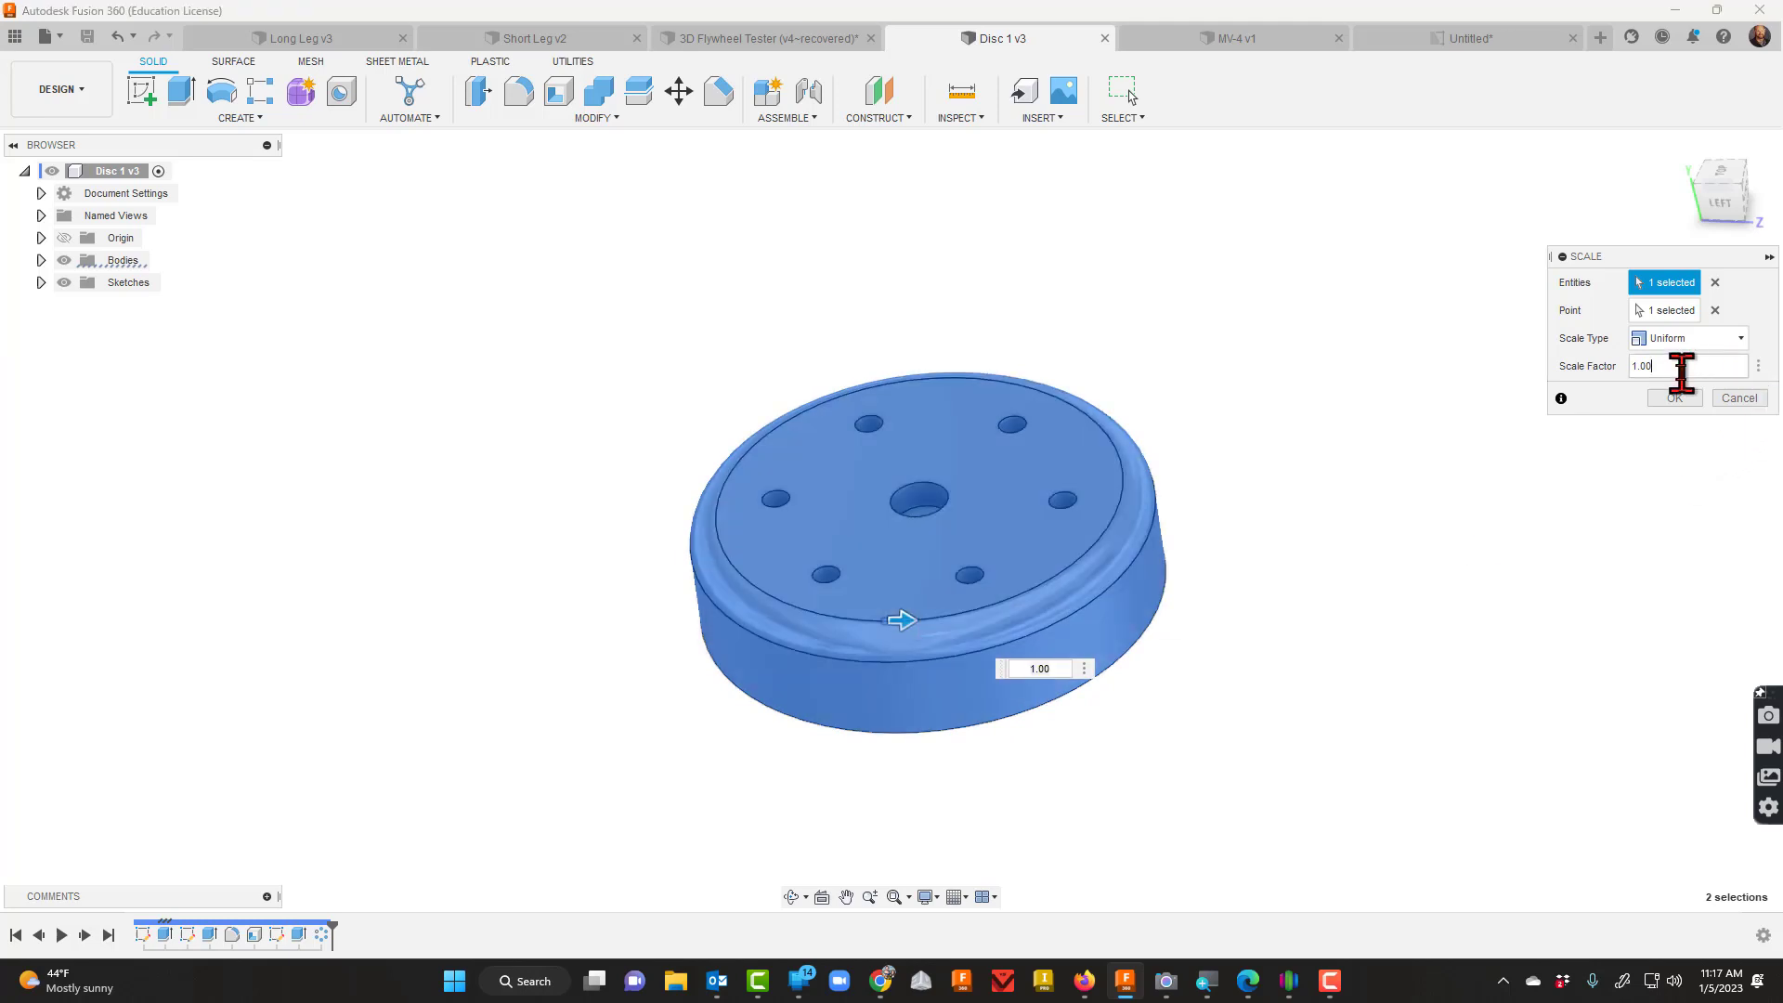
{"action": "triple_click", "coordinate": [1671, 365]}
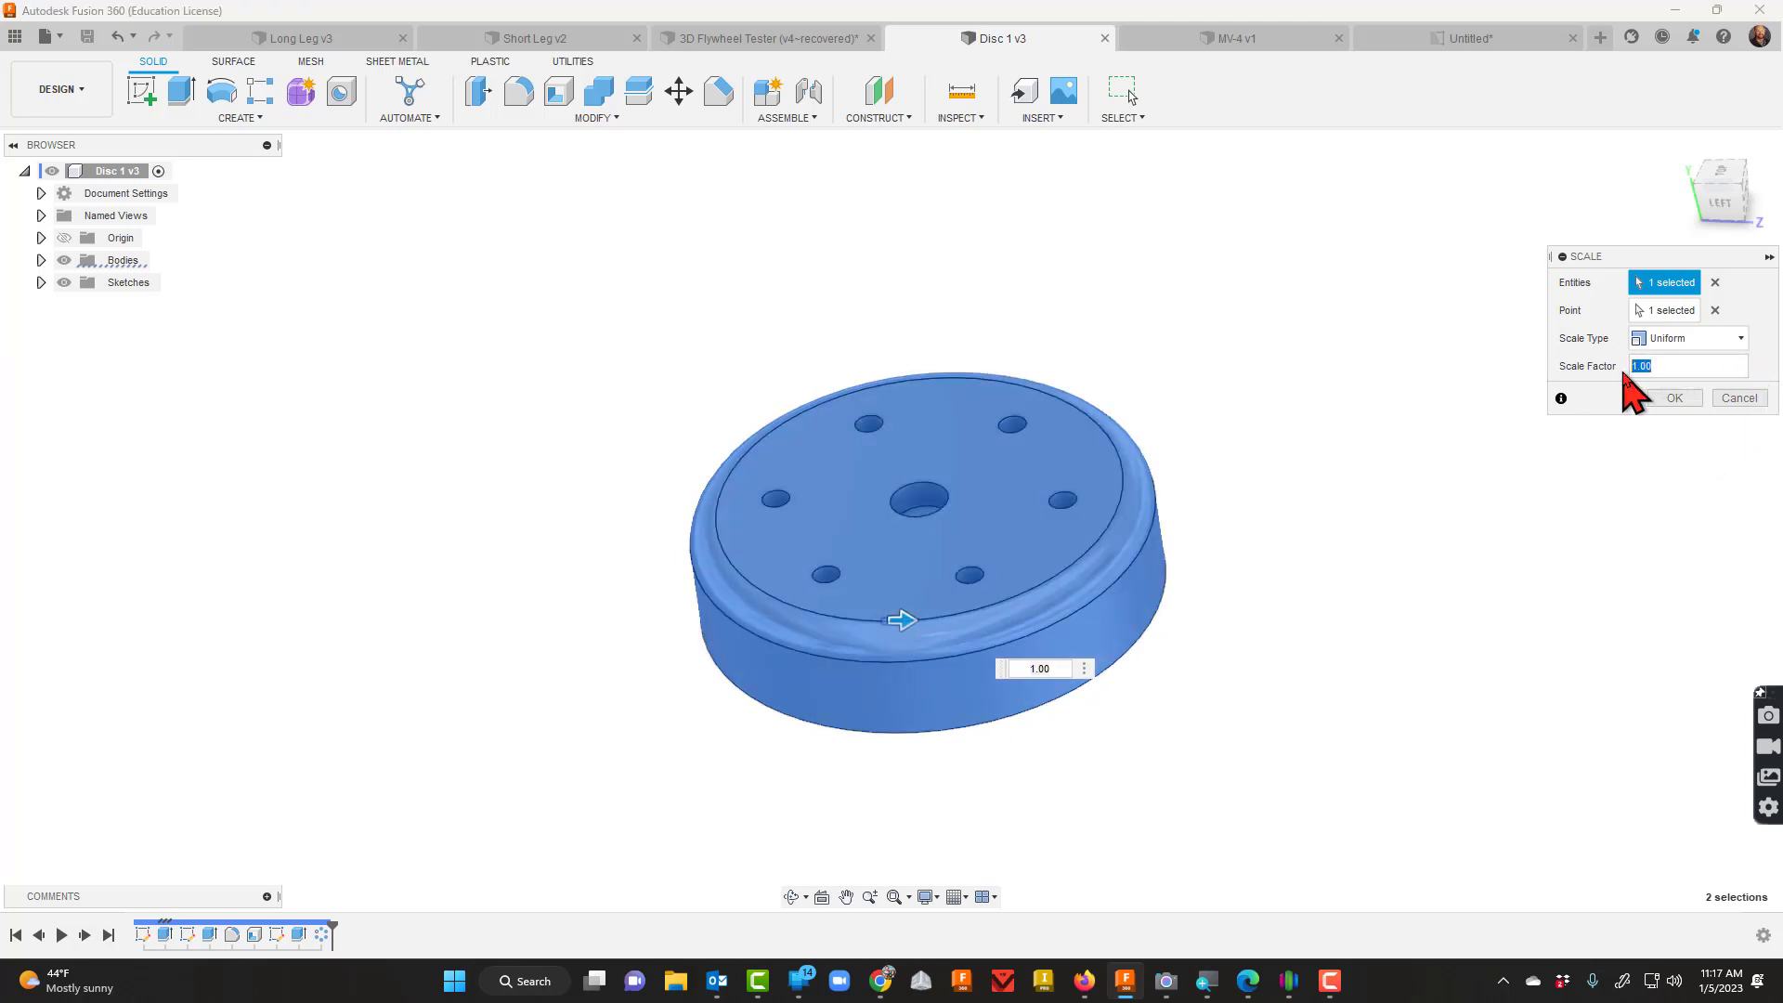
{"action": "type", "text": "125"}
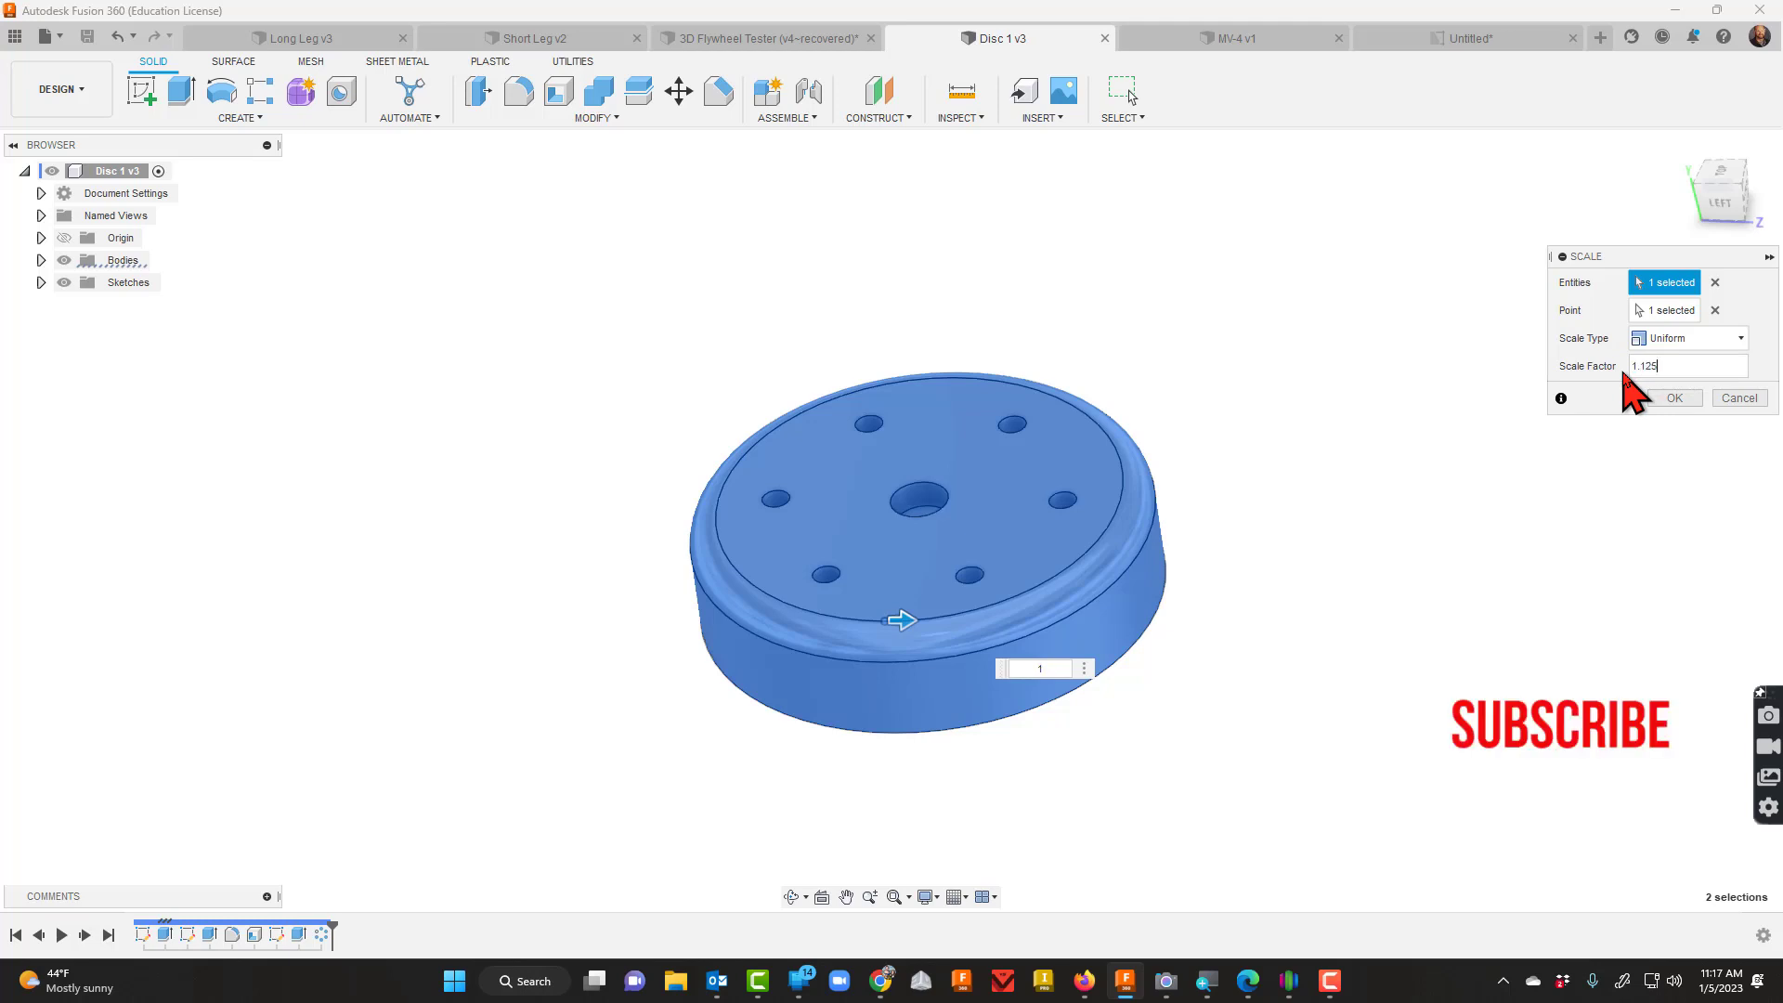
{"action": "left_click", "coordinate": [1674, 398]}
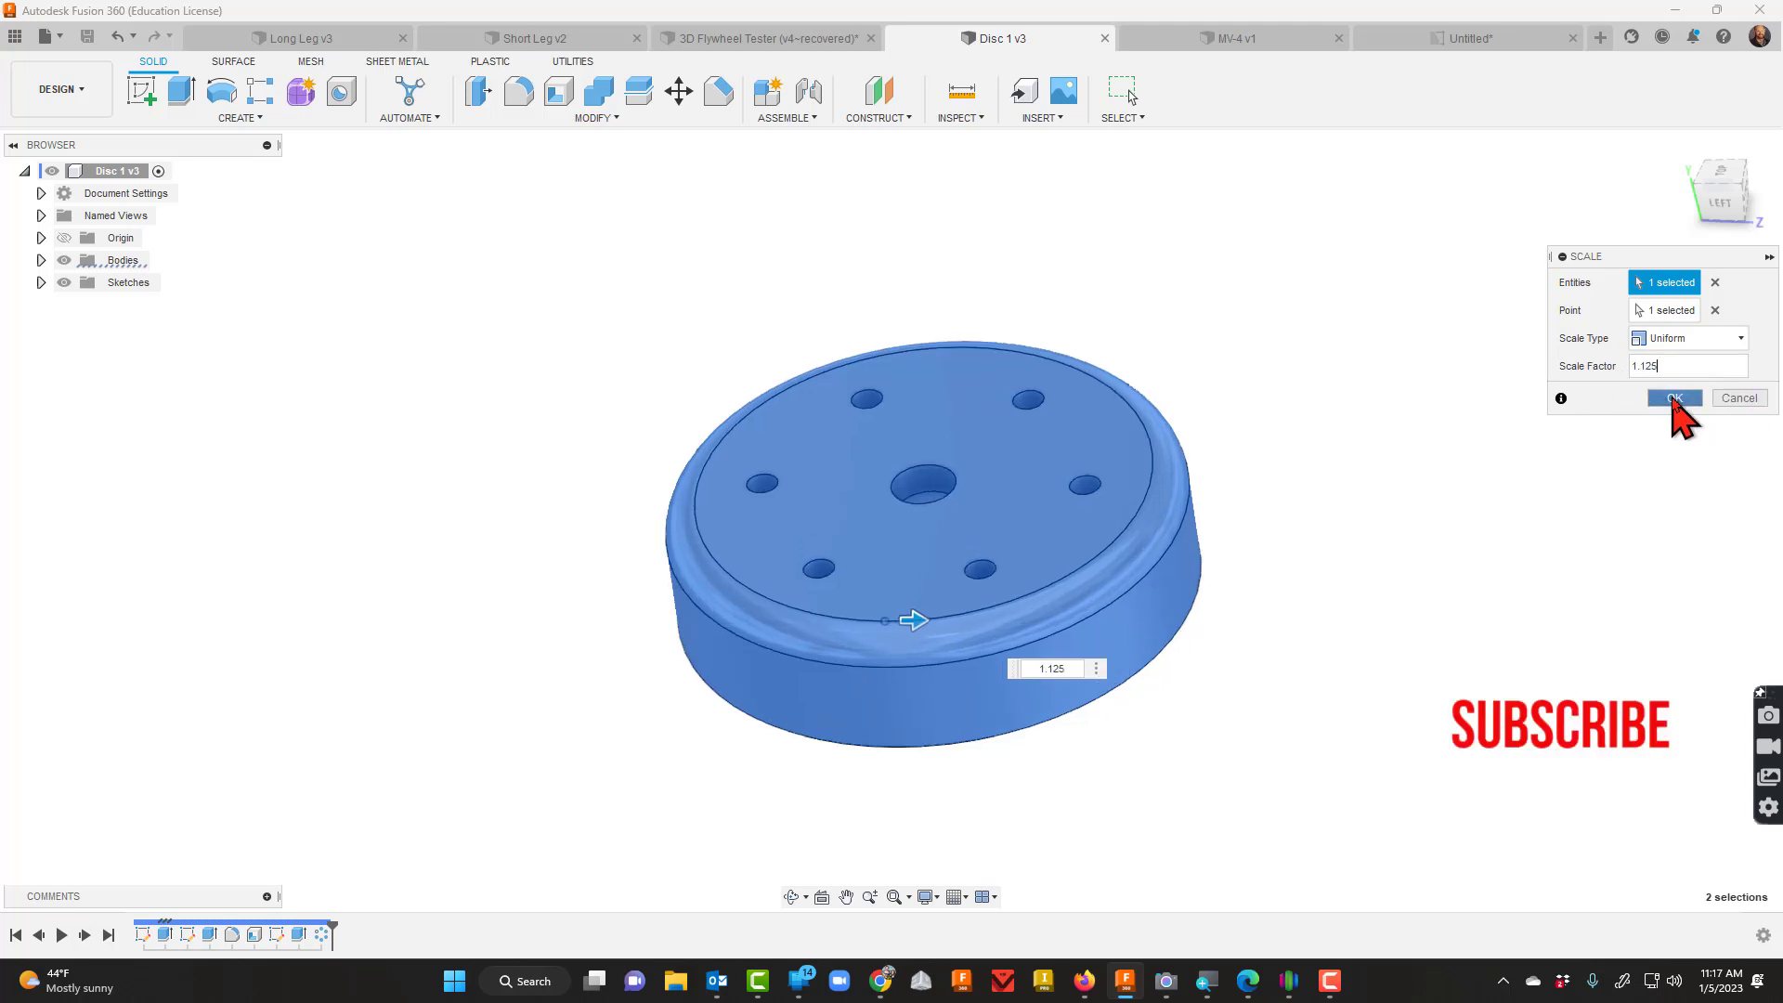
{"action": "left_click", "coordinate": [1671, 397]}
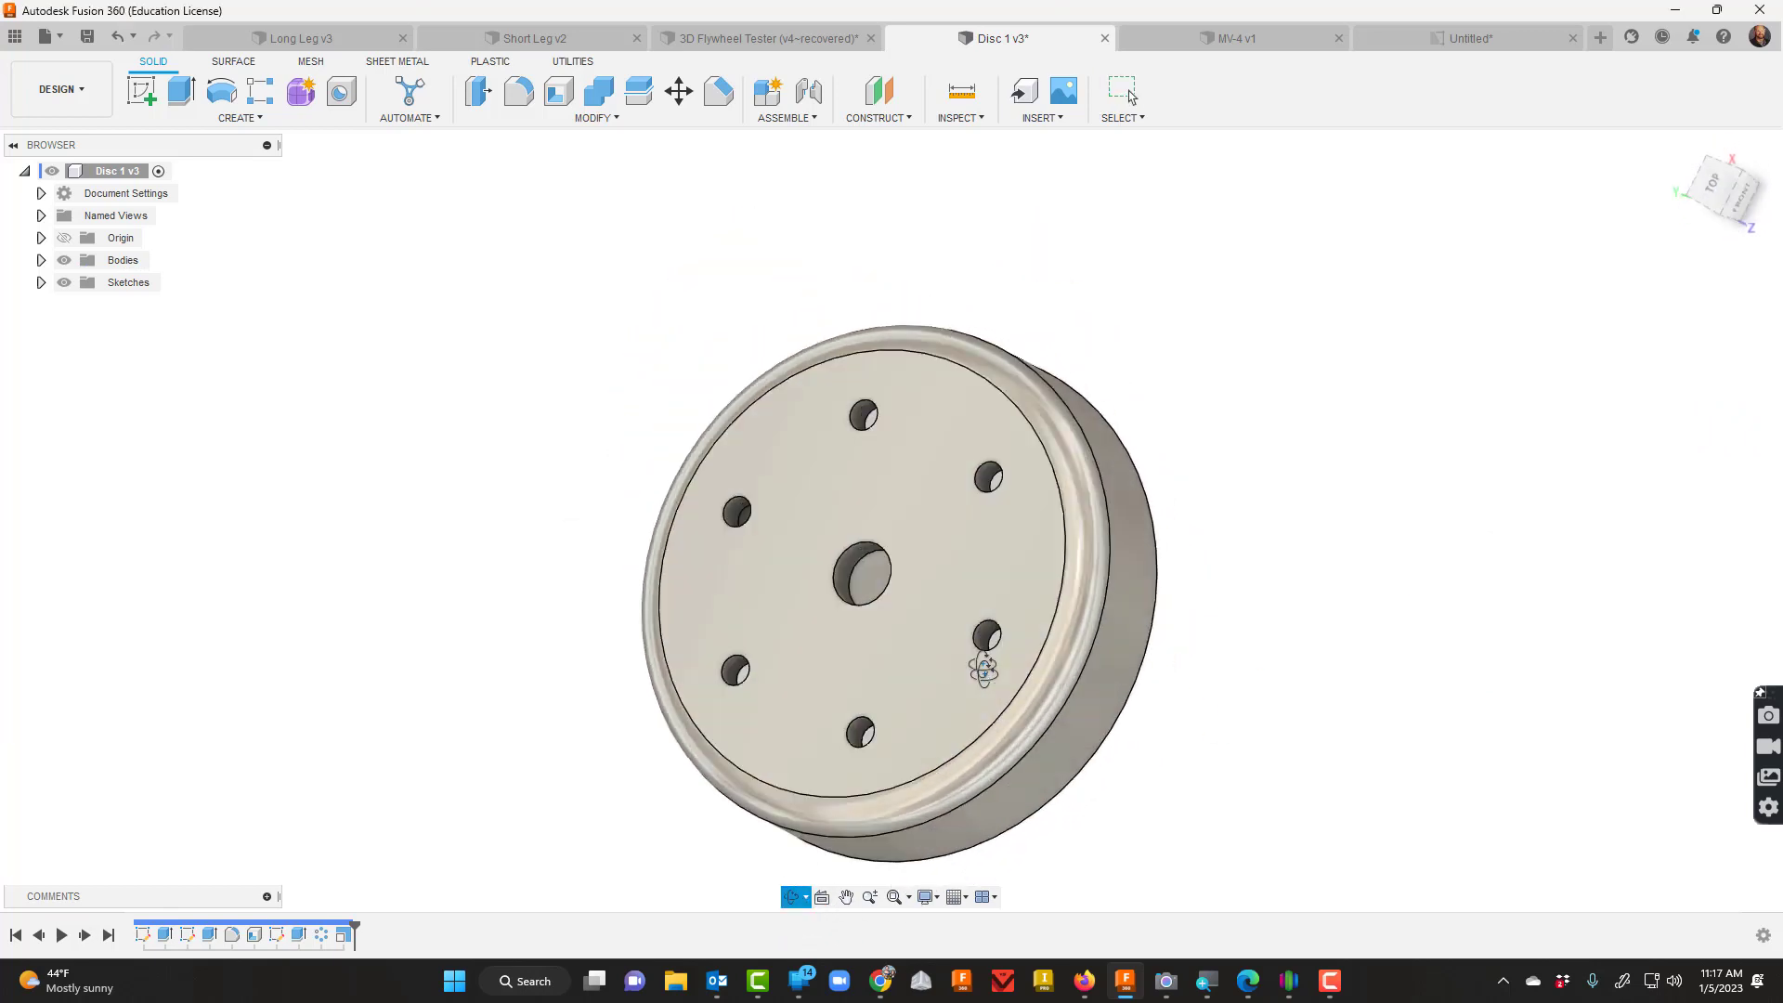
Orbit the model and bring up the timeline actions for the Scale feature.
{"action": "left_click_drag", "start_coordinate": [990, 664], "coordinate": [1013, 614]}
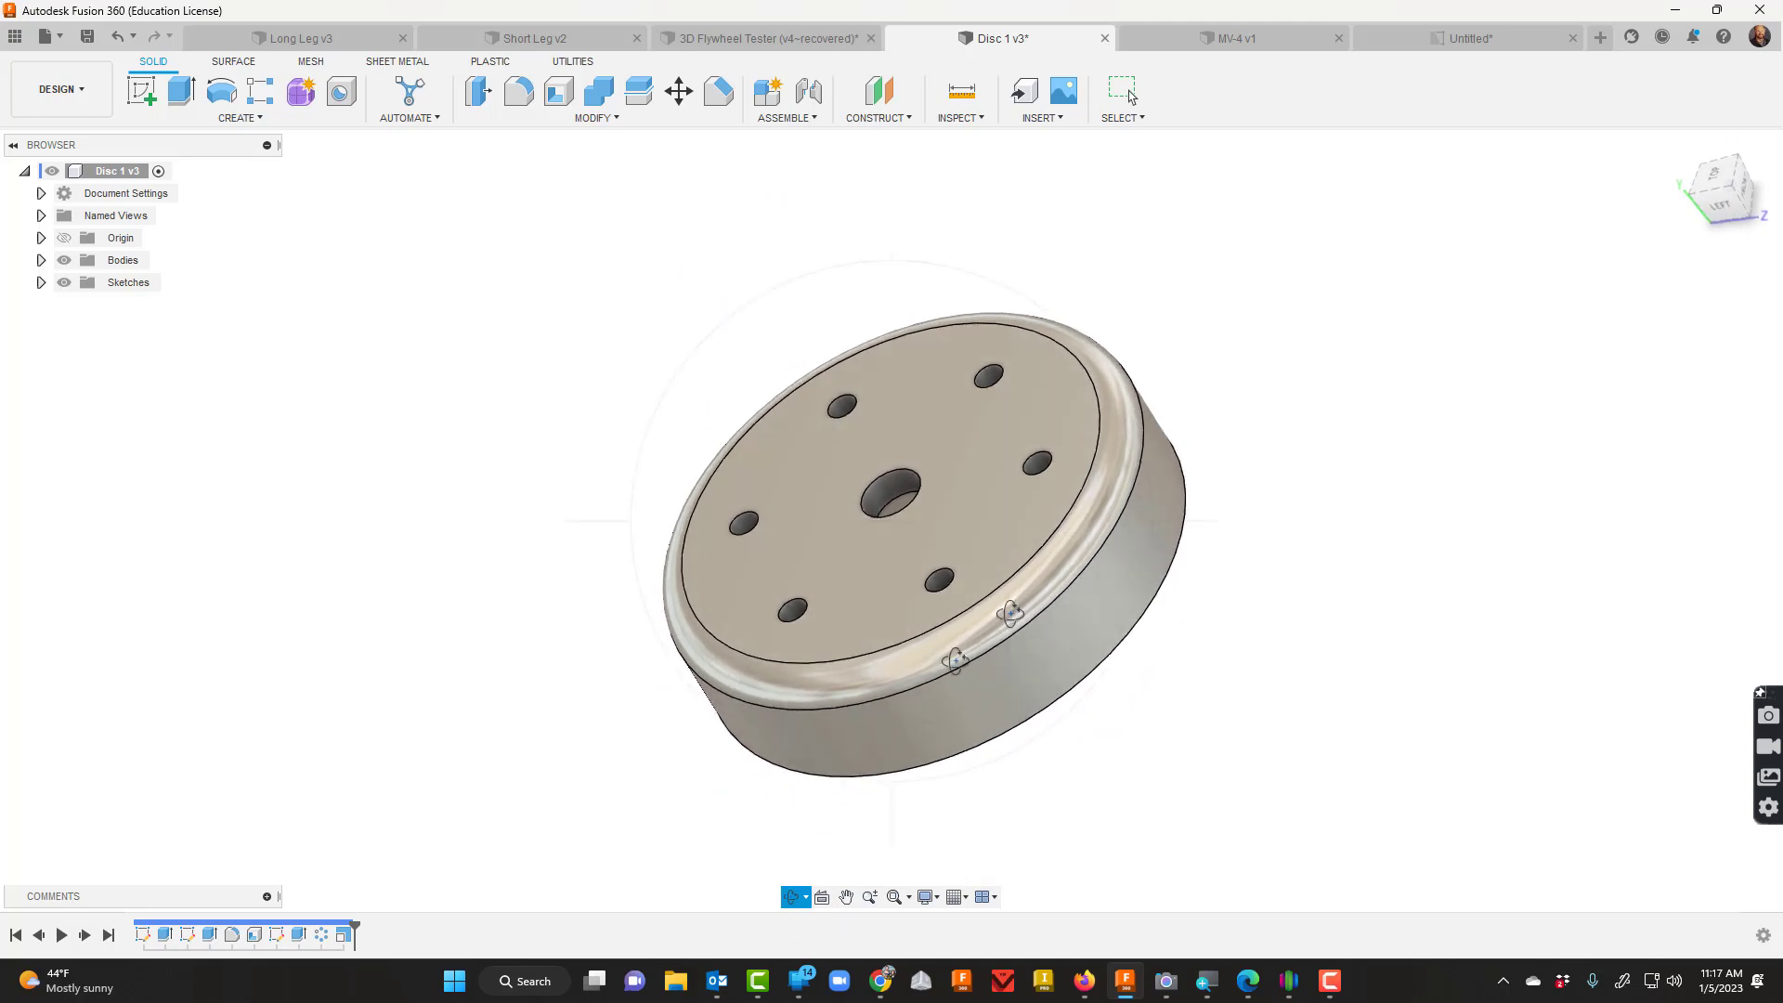
{"action": "right_click", "coordinate": [338, 934]}
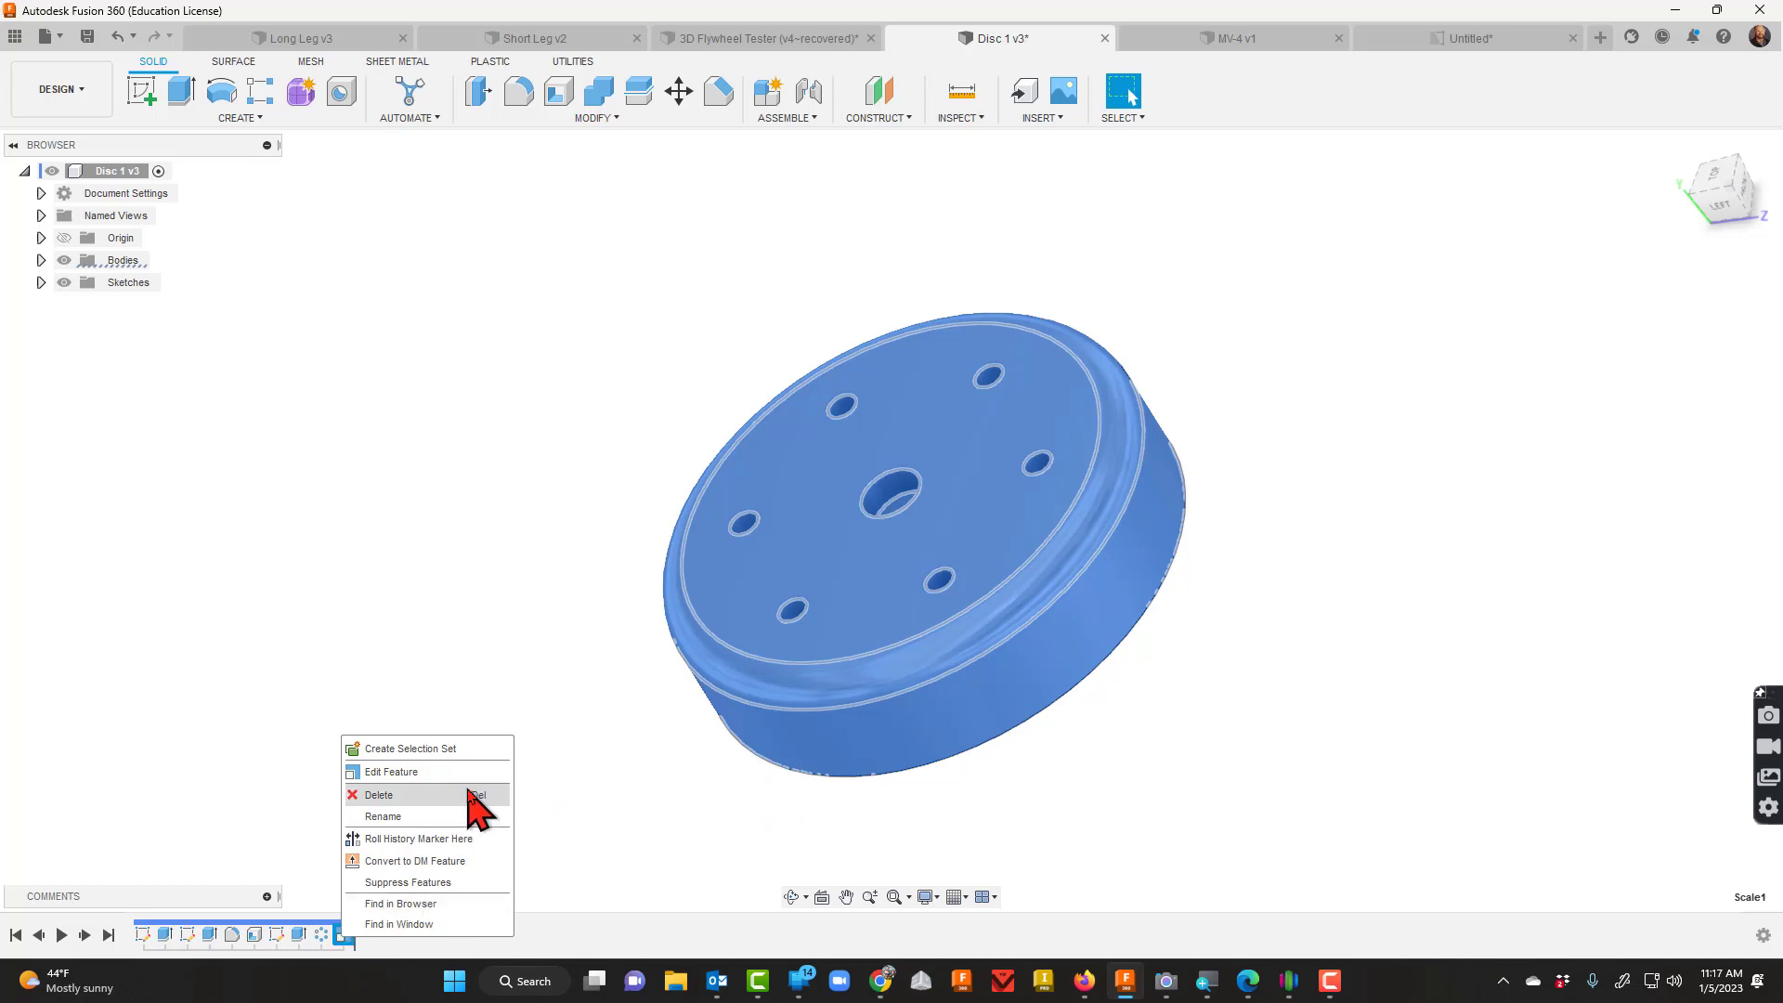
{"action": "mouse_move", "coordinate": [706, 739]}
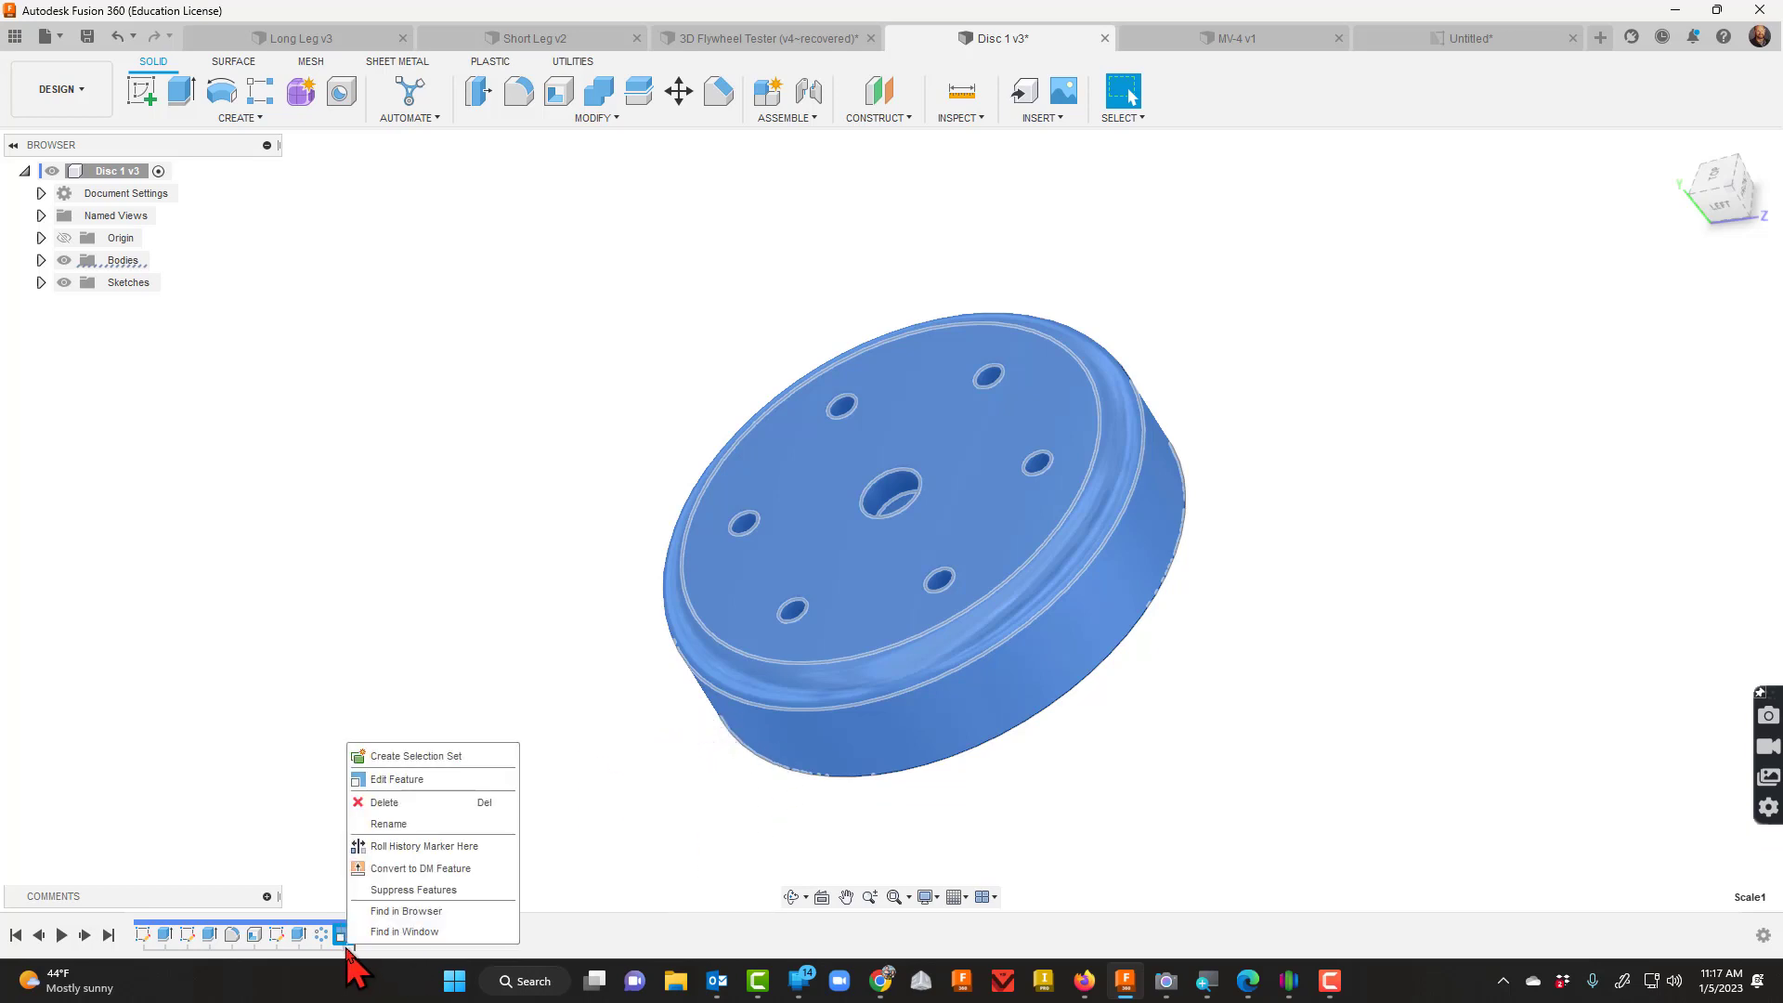
{"action": "left_click", "coordinate": [396, 778]}
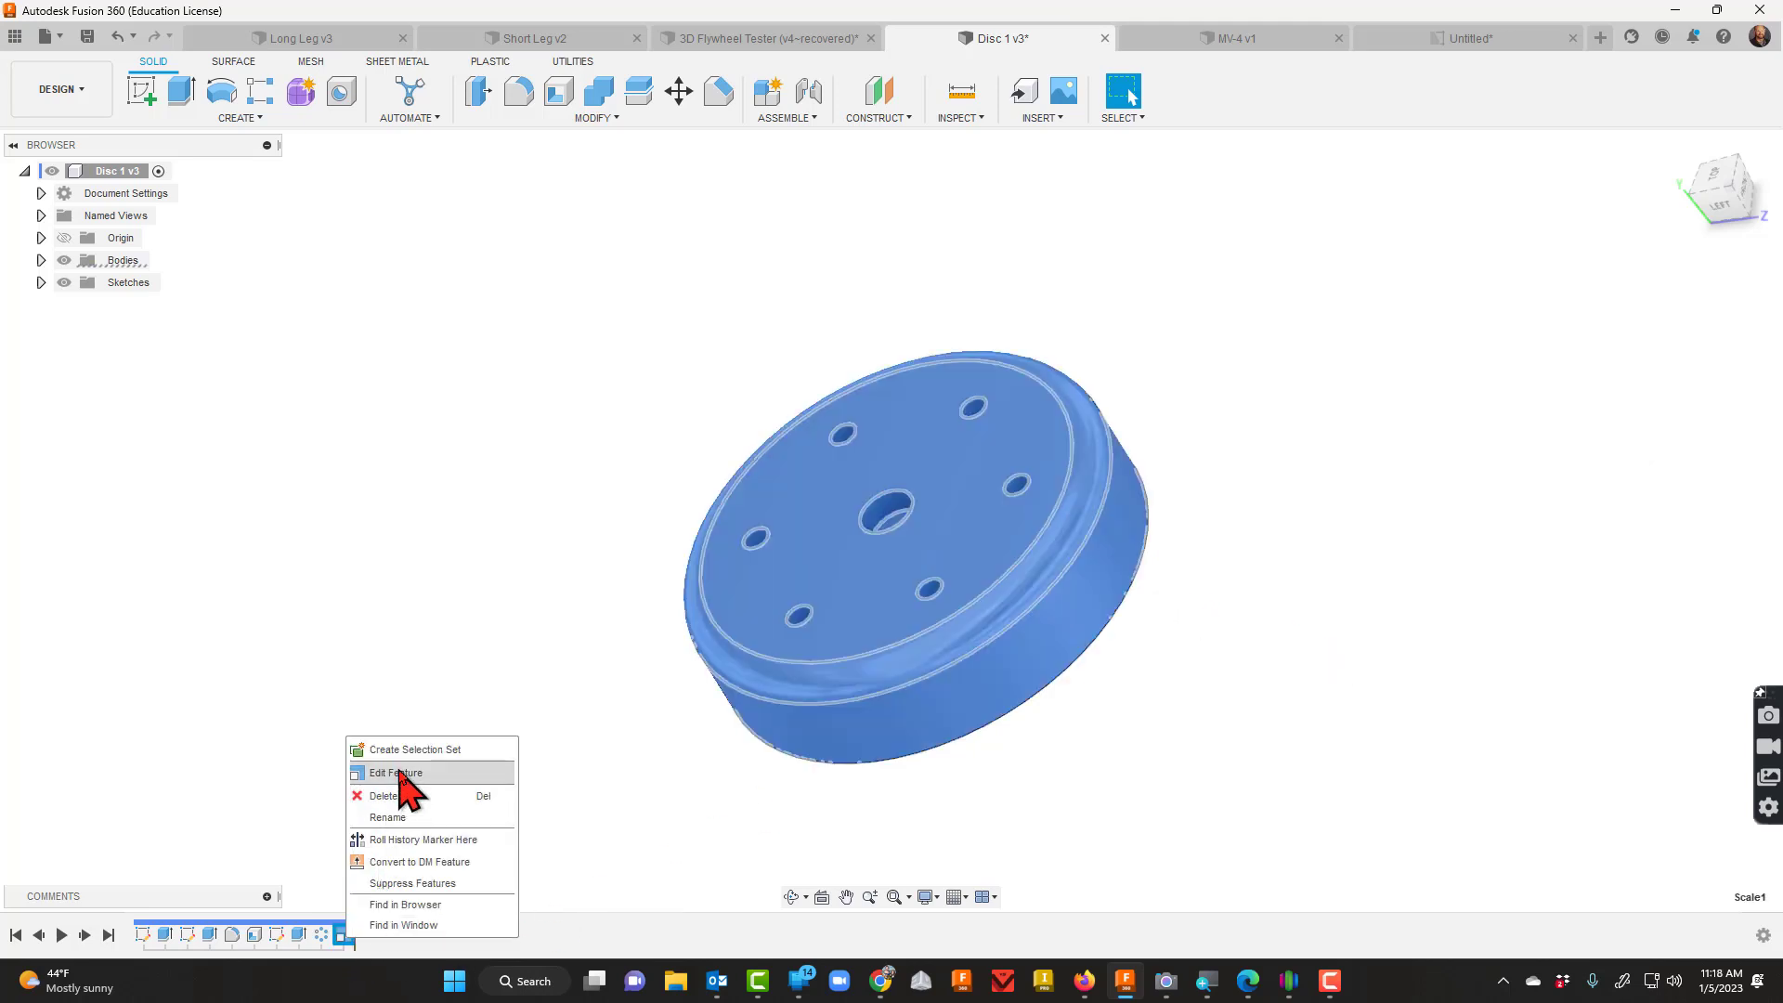
Edit the Scale feature to a factor of 0.75 and confirm it.
{"action": "left_click", "coordinate": [394, 773]}
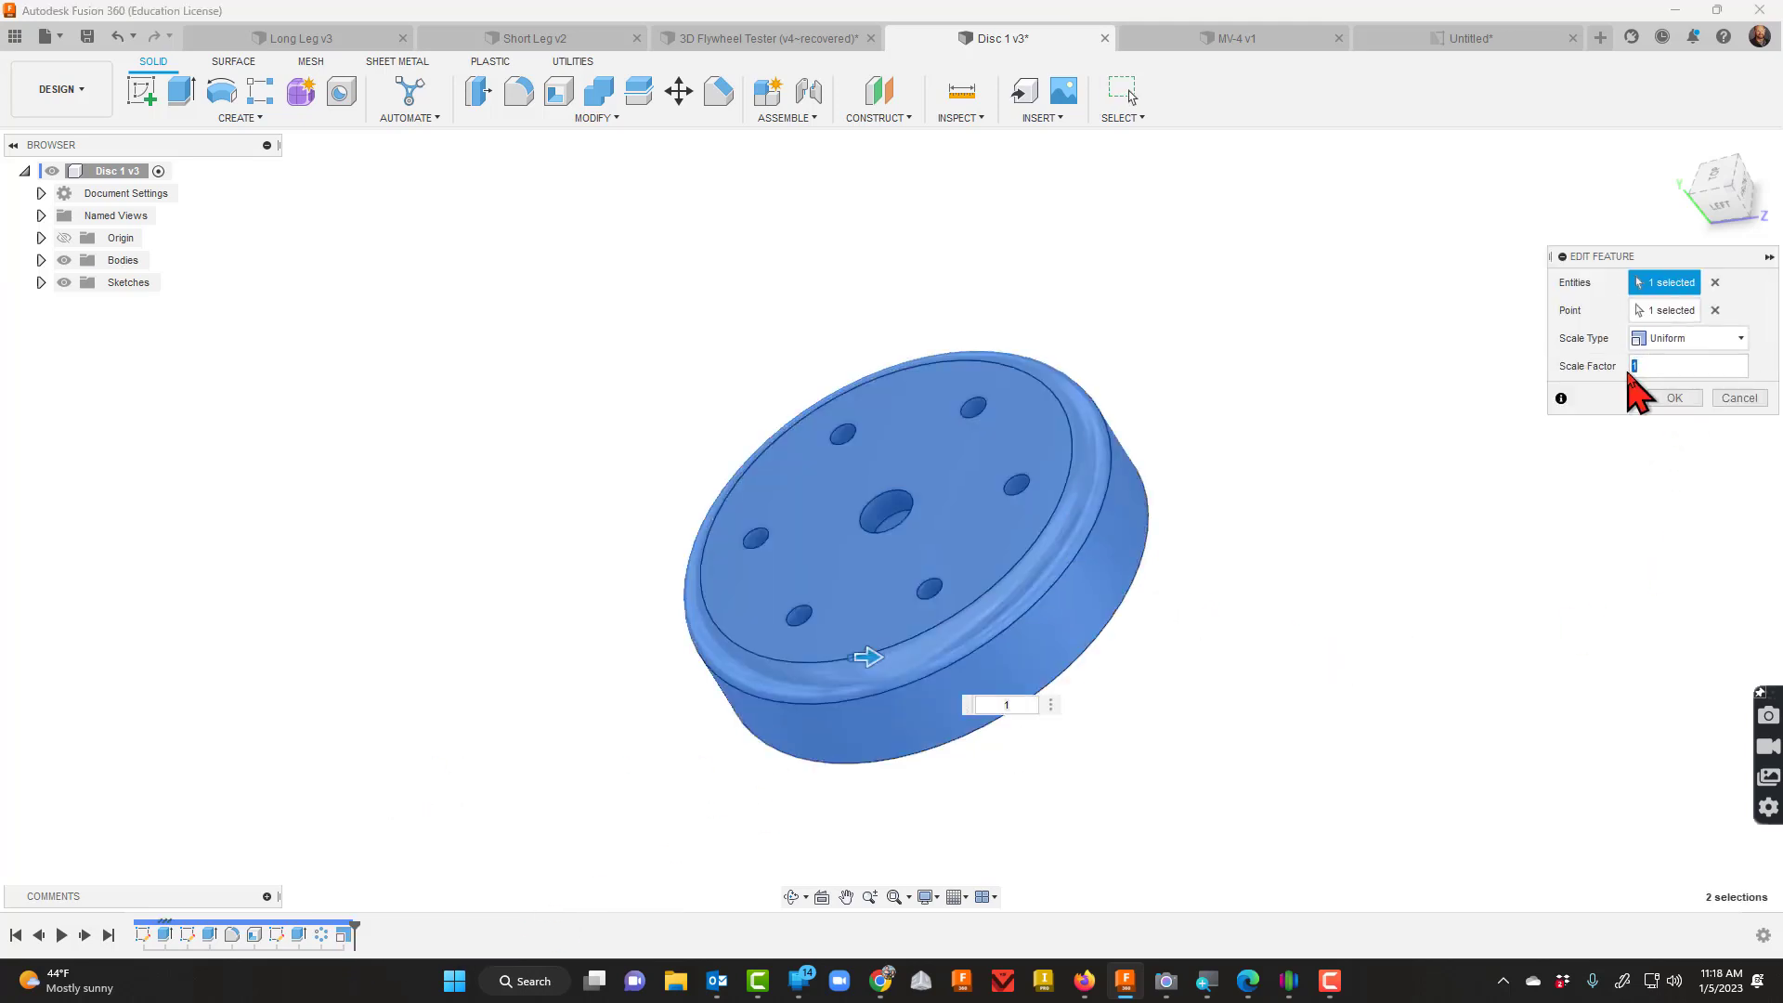
{"action": "type", "text": "75"}
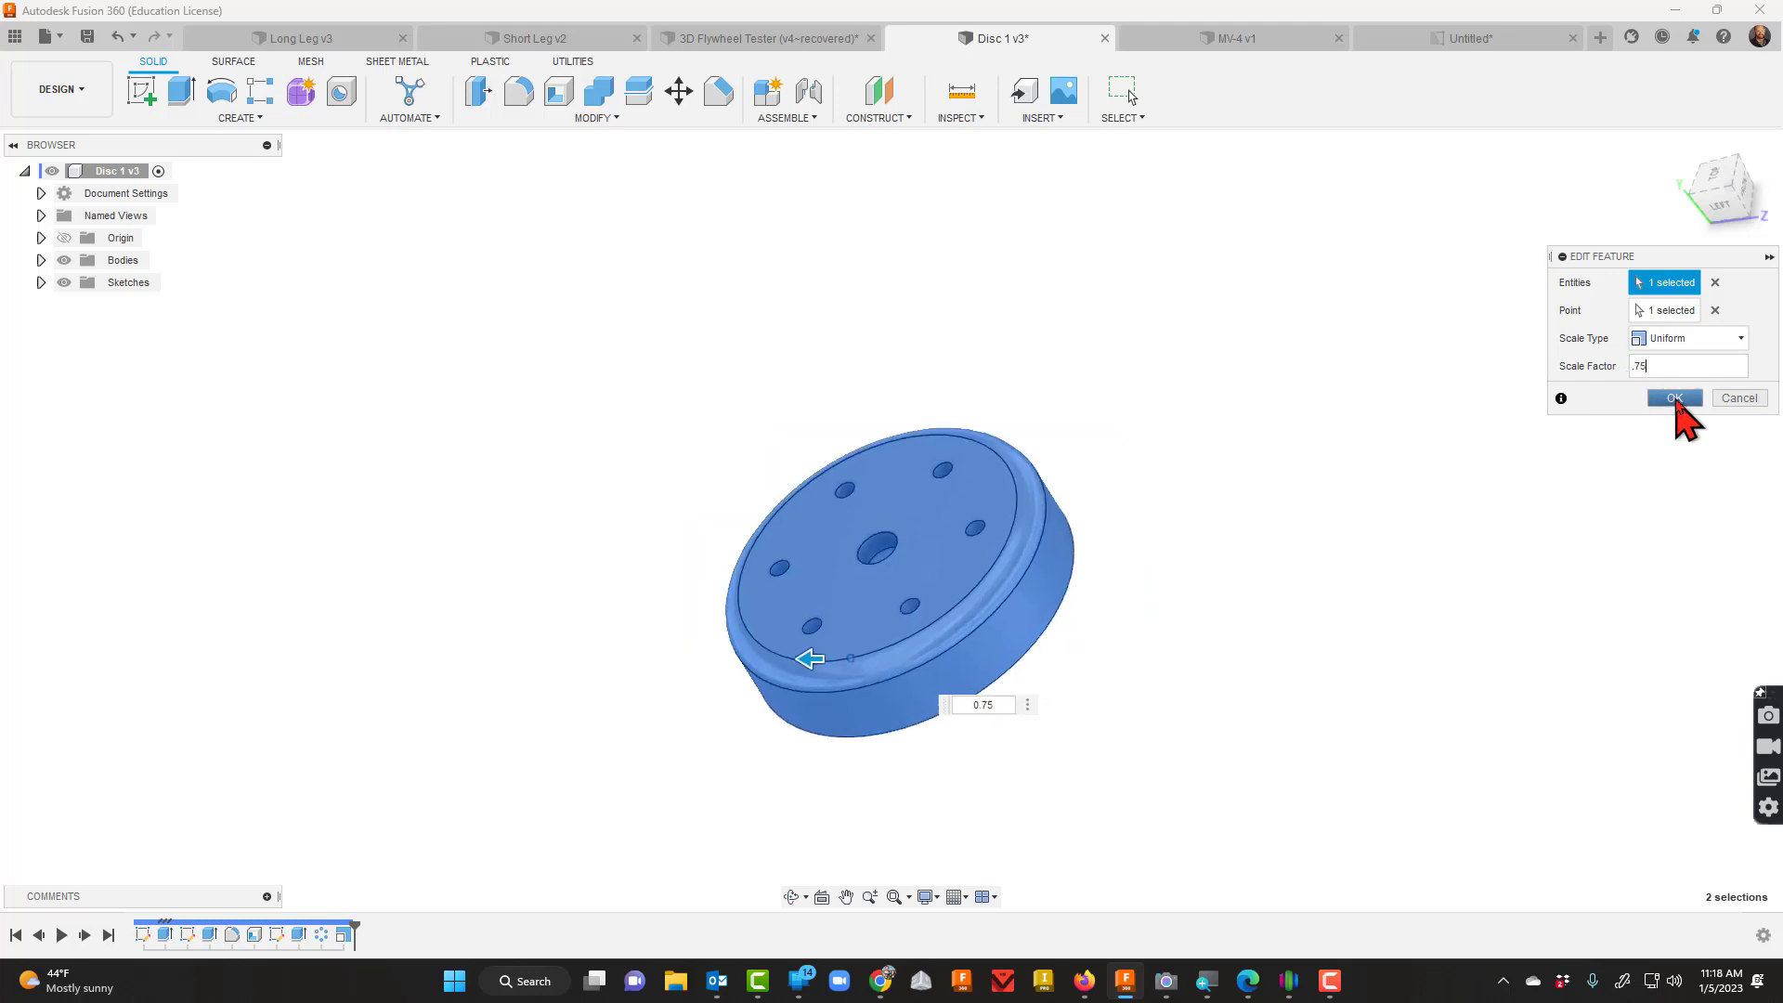
{"action": "left_click", "coordinate": [1674, 397]}
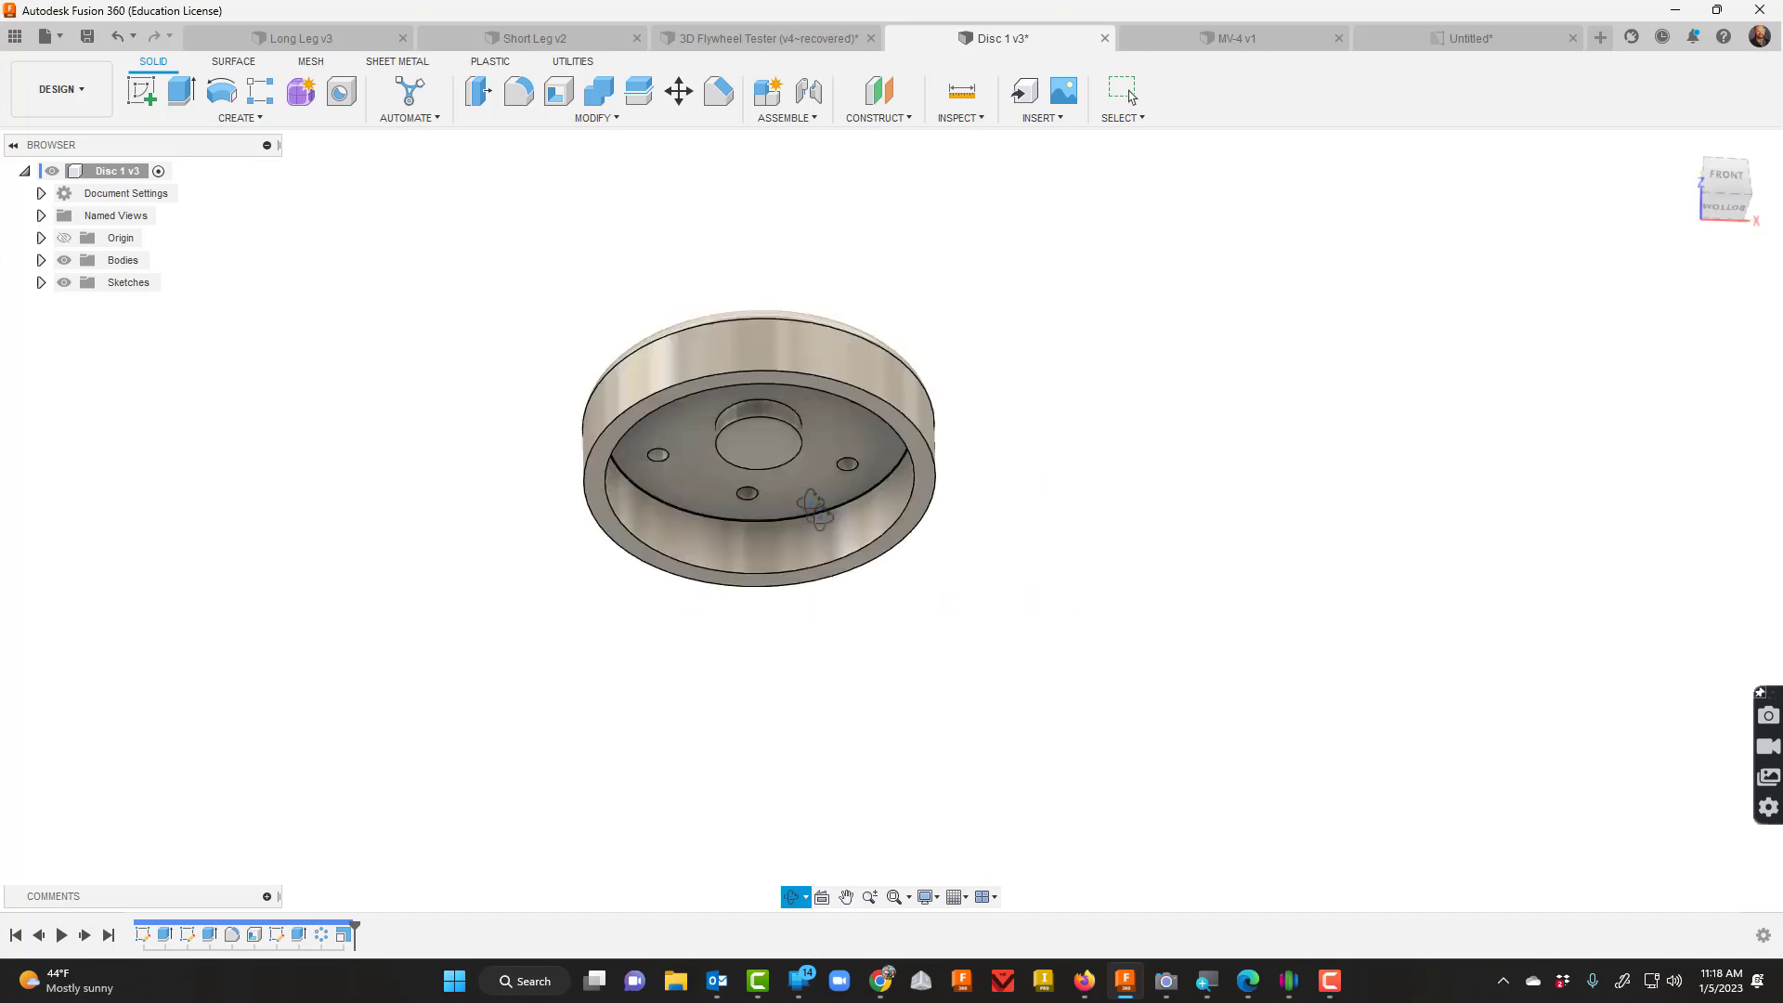